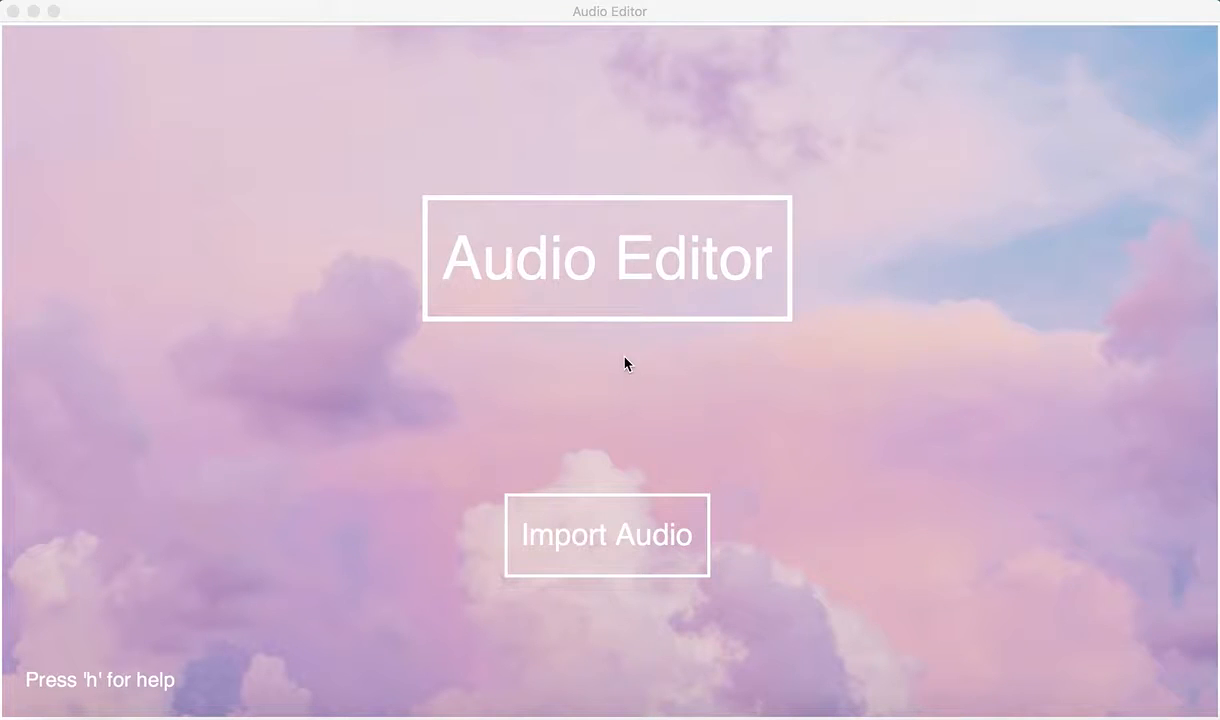
mouse_move(900, 446)
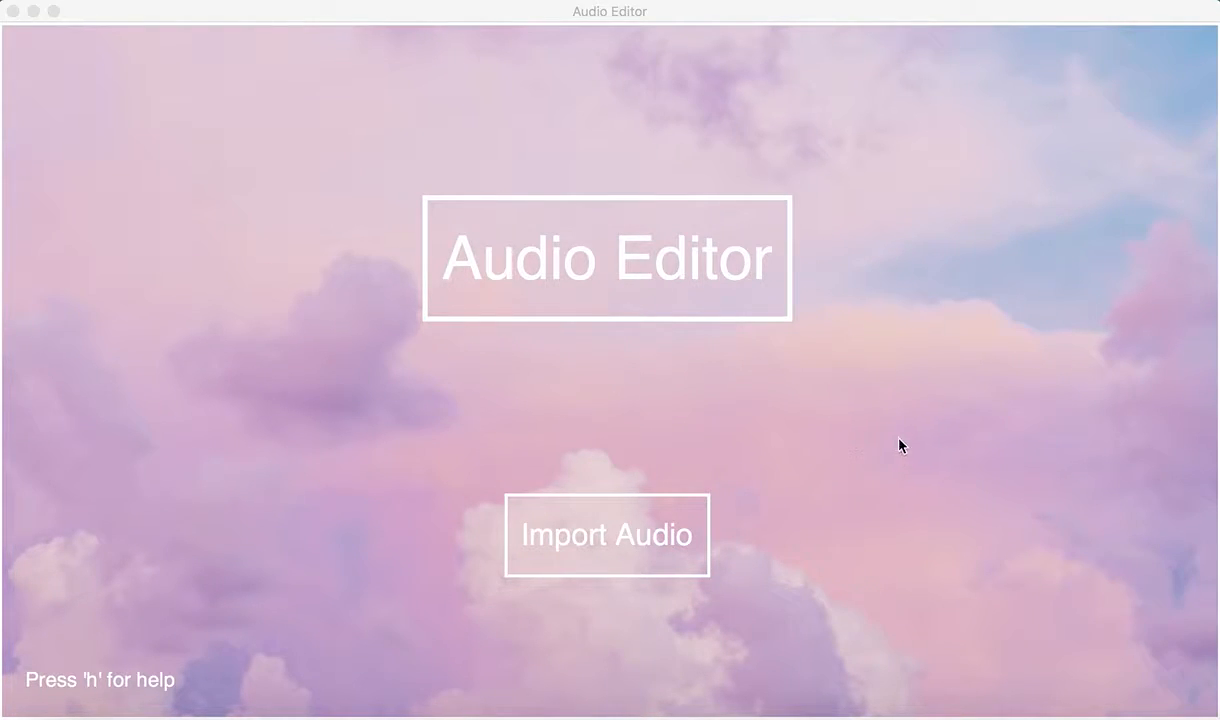
mouse_move(908, 448)
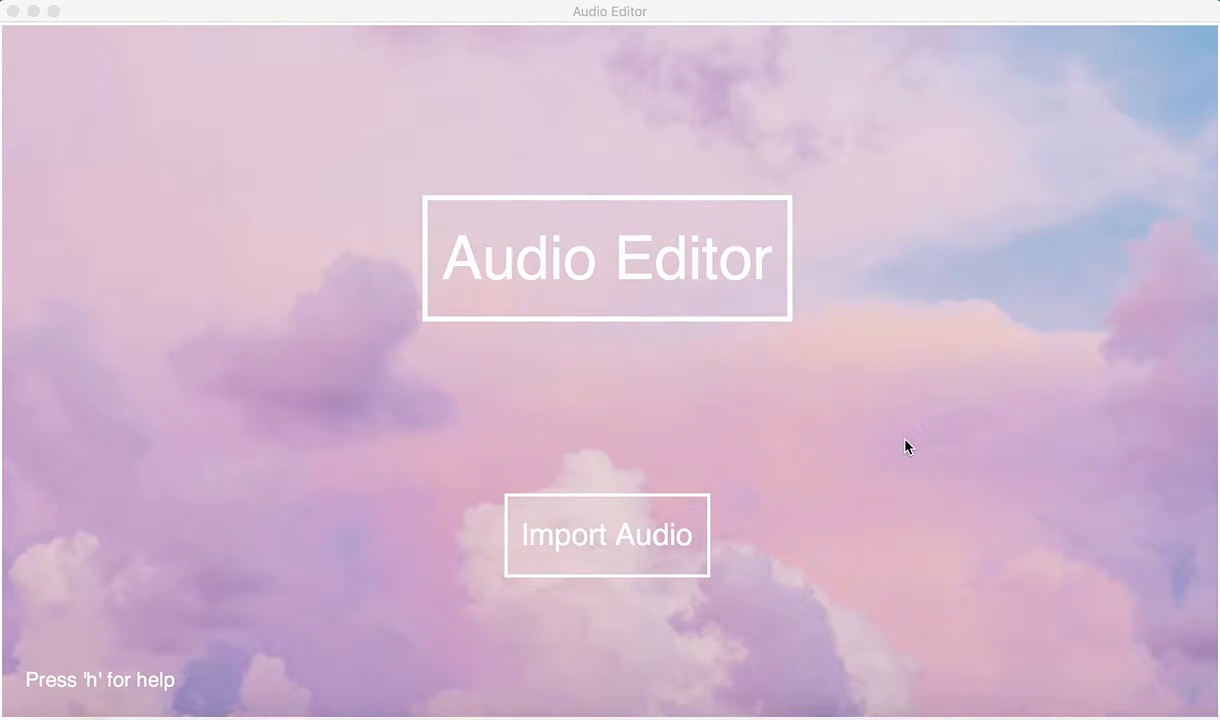
View the editing-controls help page, return to the start screen and begin an audio import.
key("h")
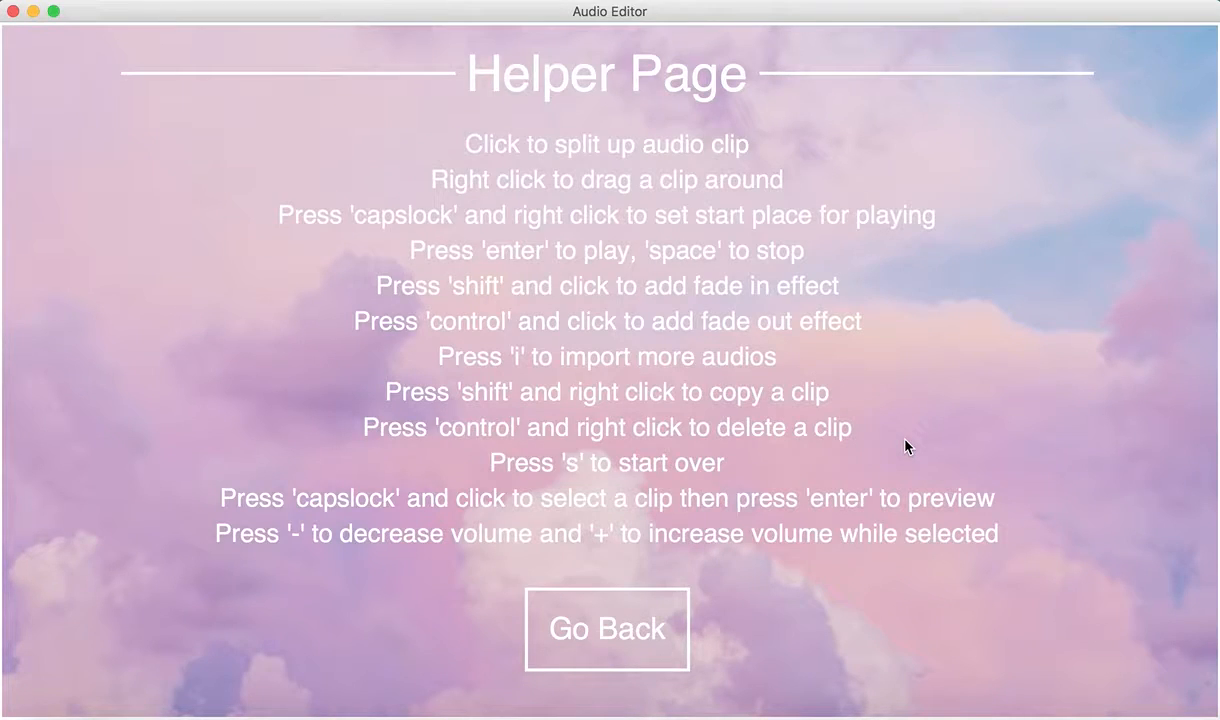
mouse_move(676, 636)
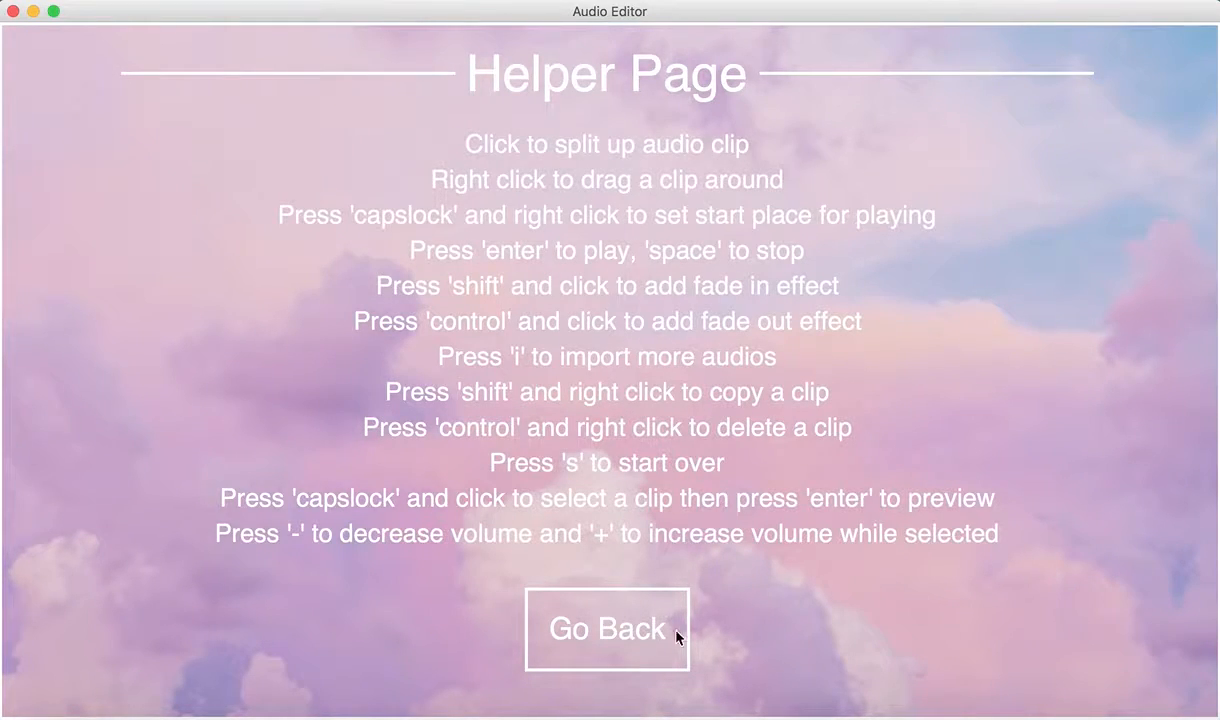
left_click(608, 628)
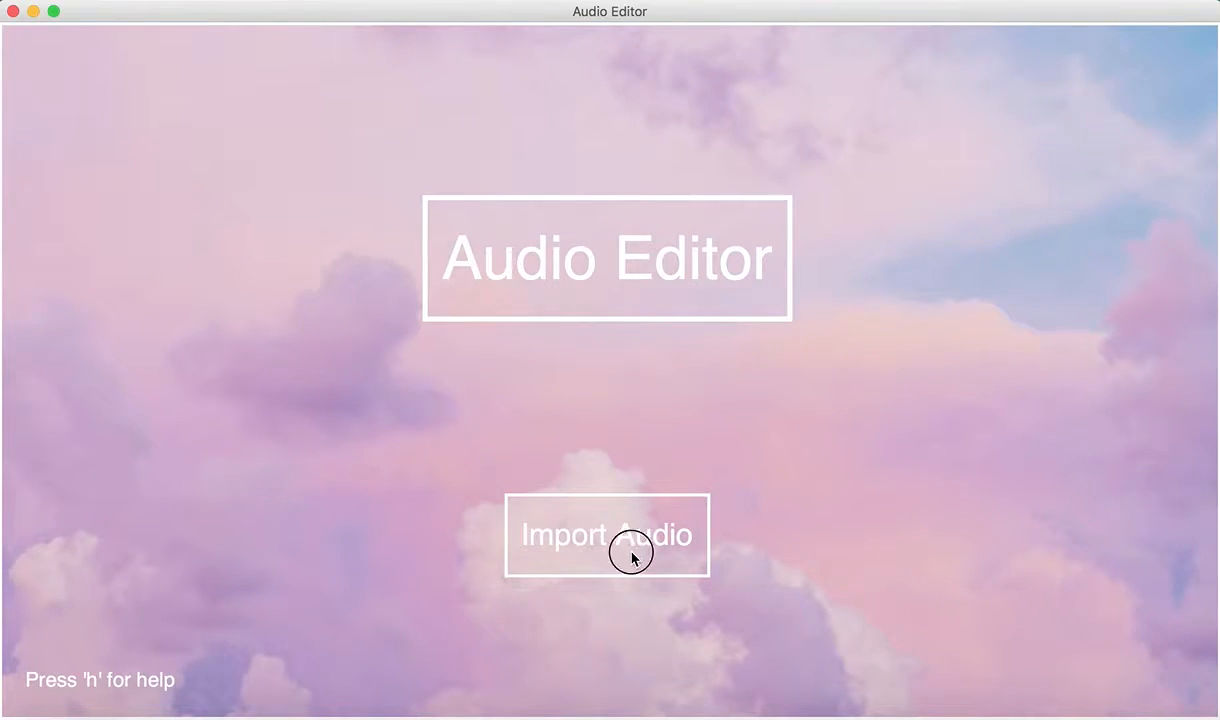
left_click(608, 536)
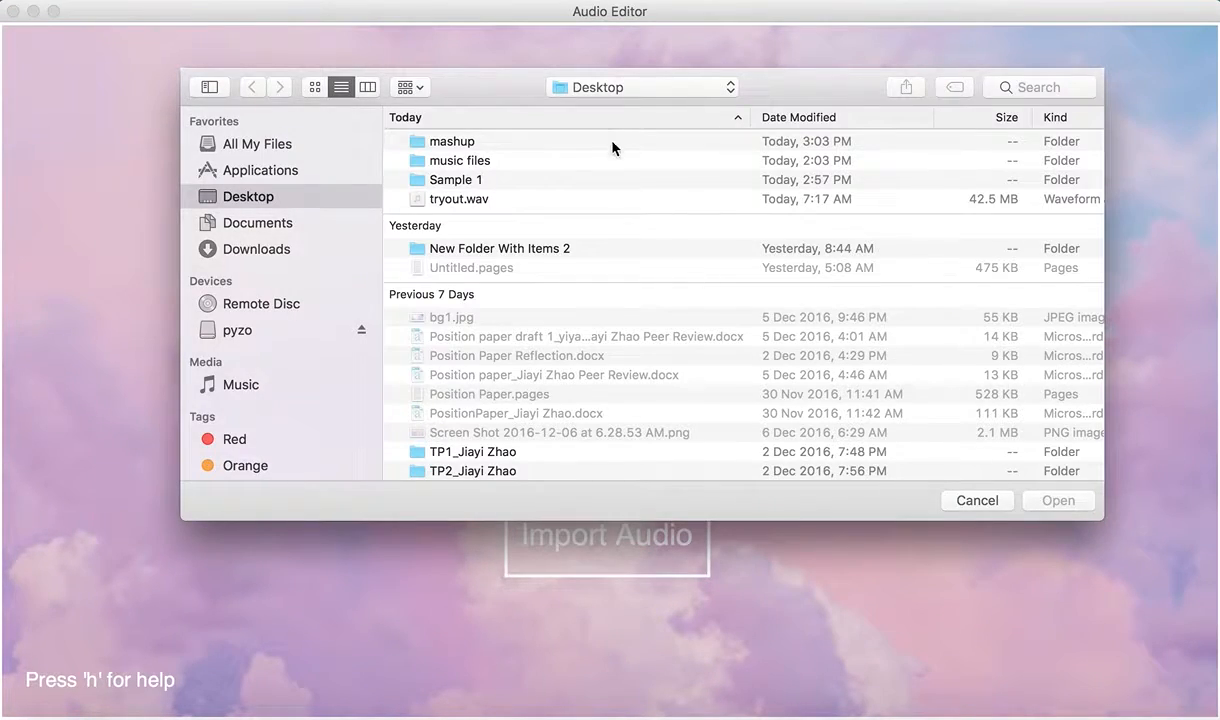
mouse_move(600, 184)
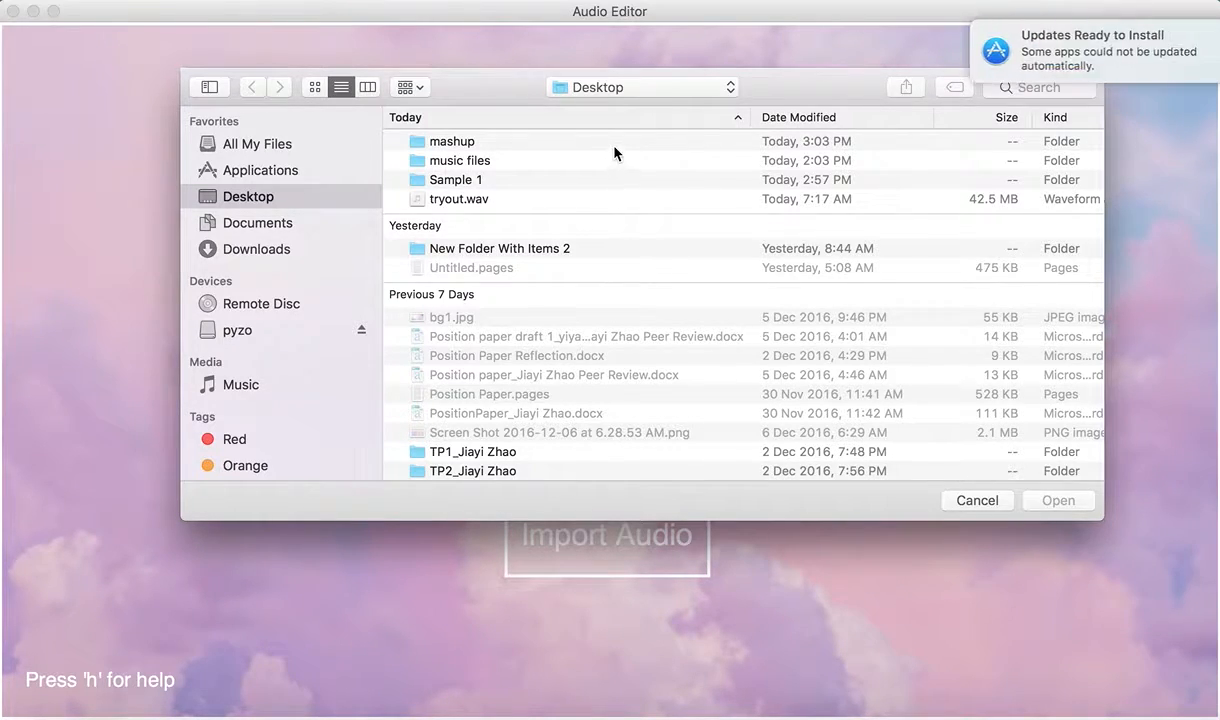
Import Wiz-Khalifa-Ft.-Charlie-Puth-See-You-Again.mp3 from the music files folder onto track one.
left_click(460, 160)
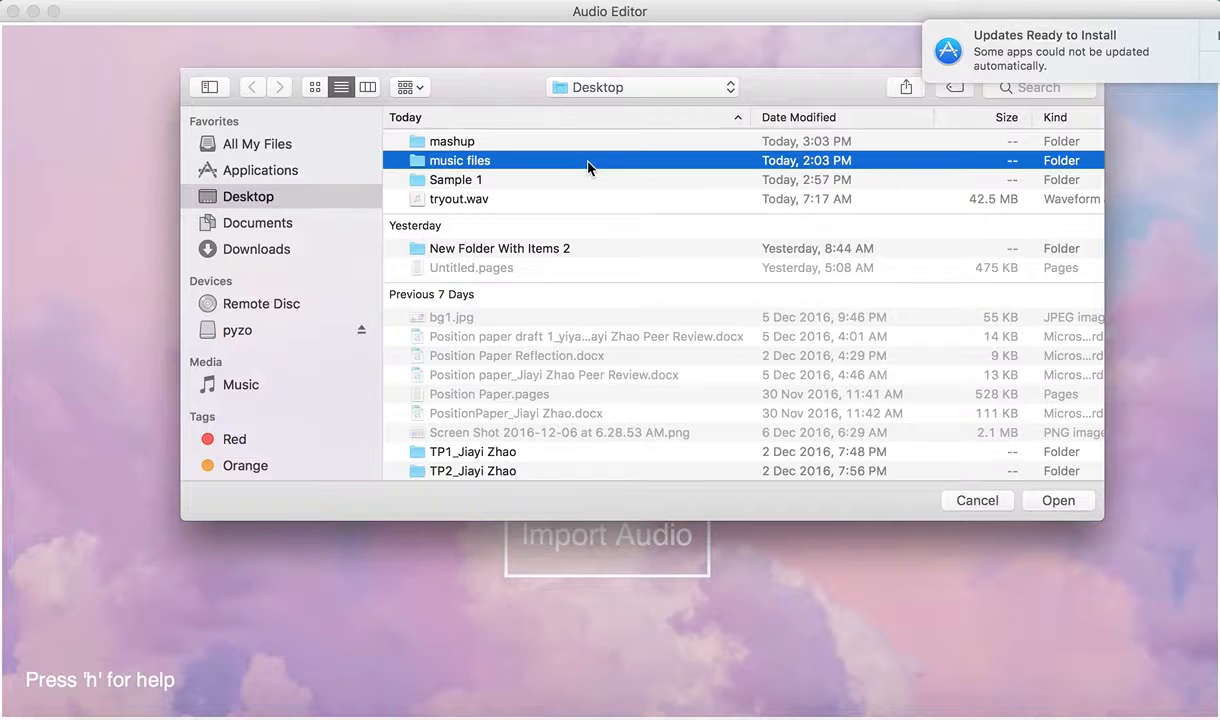
double_click(460, 160)
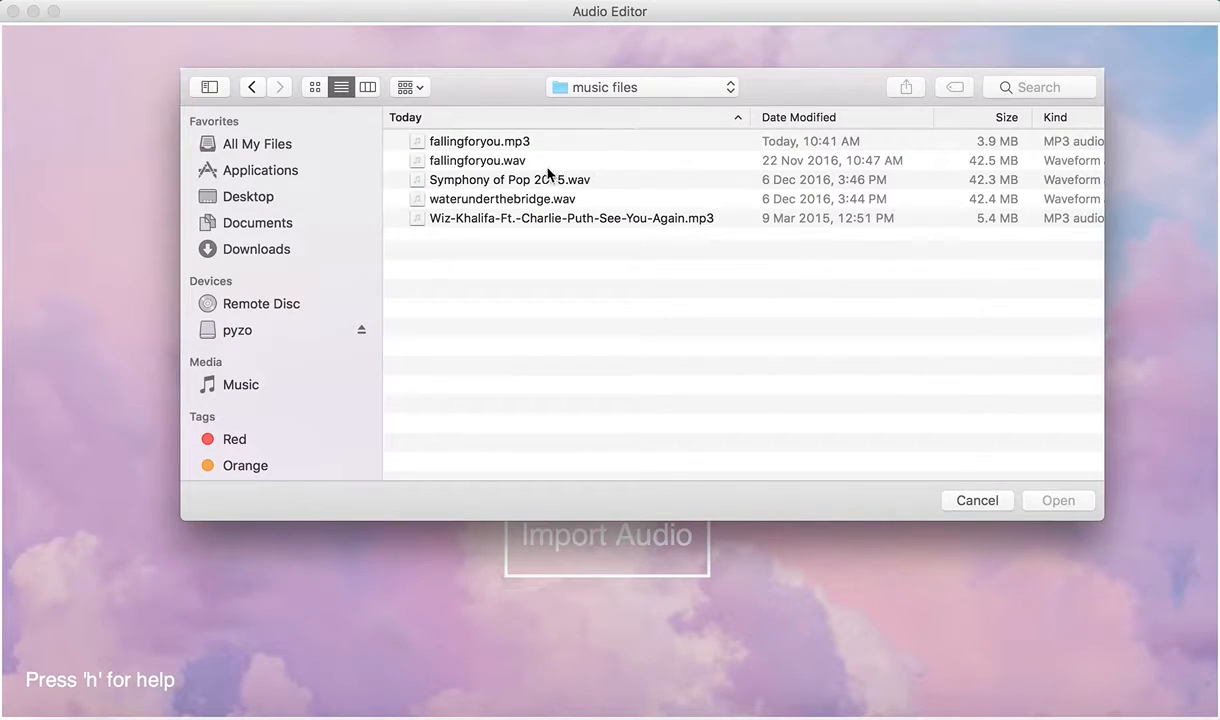
left_click(572, 218)
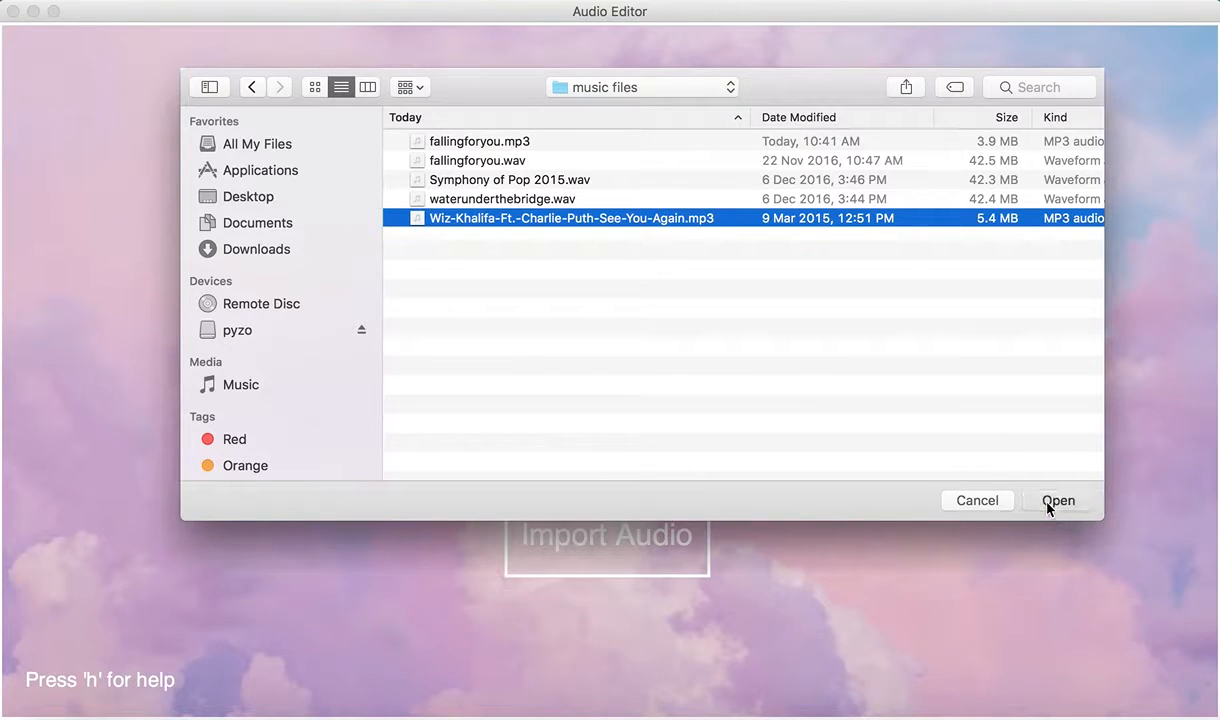
left_click(1060, 500)
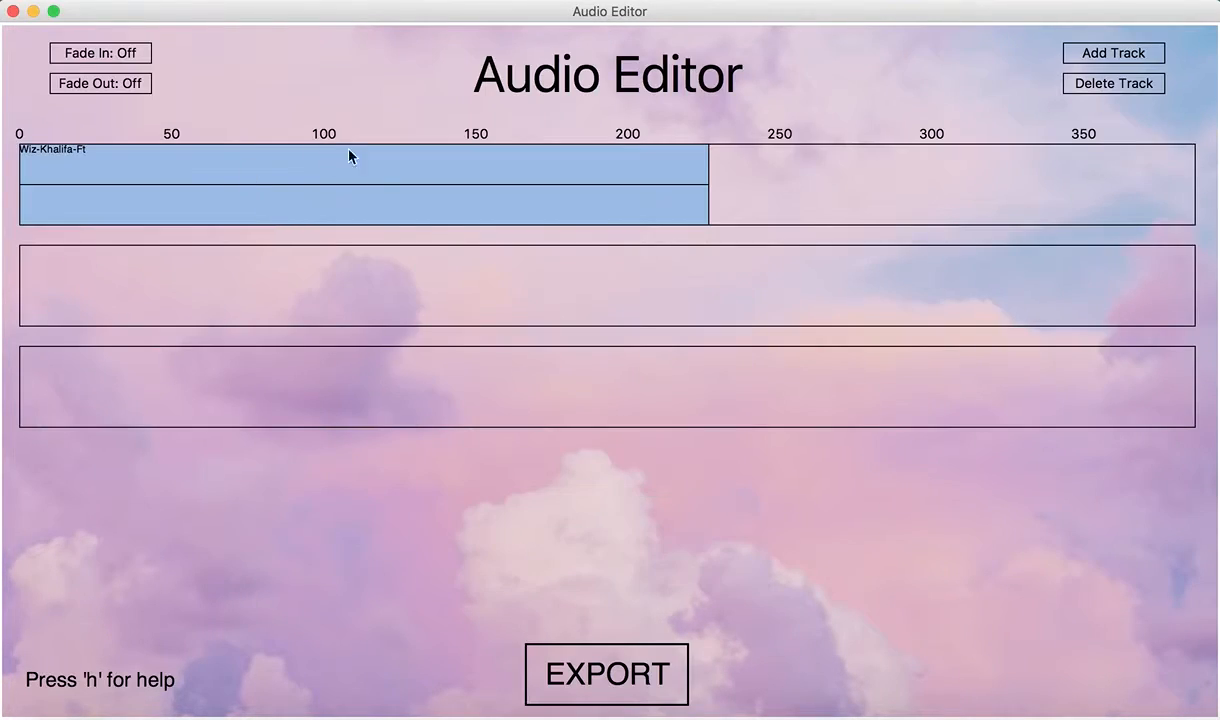
mouse_move(340, 200)
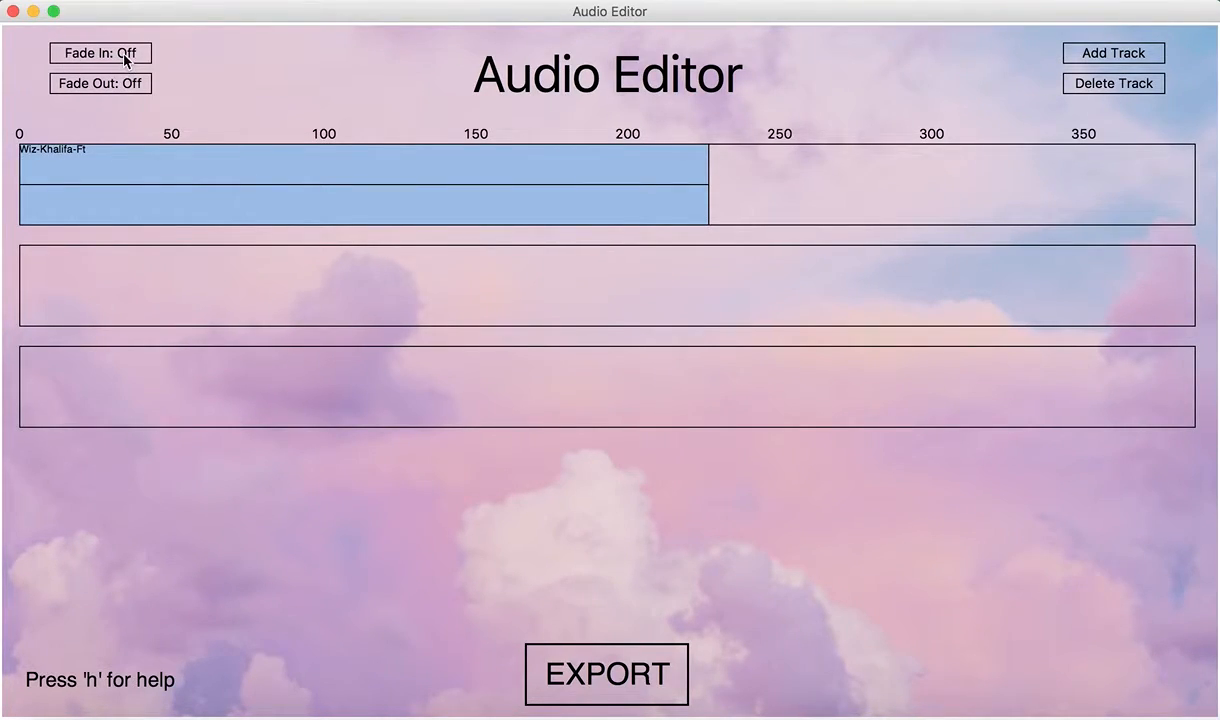
mouse_move(1120, 52)
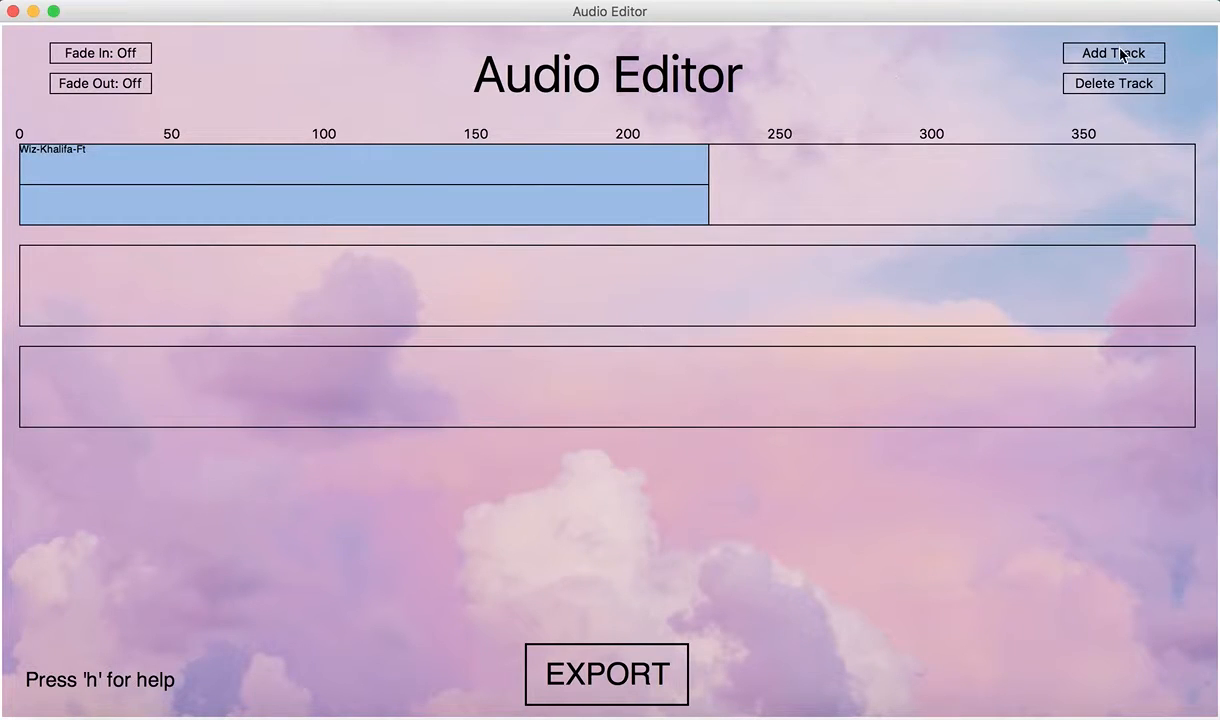
left_click(1112, 84)
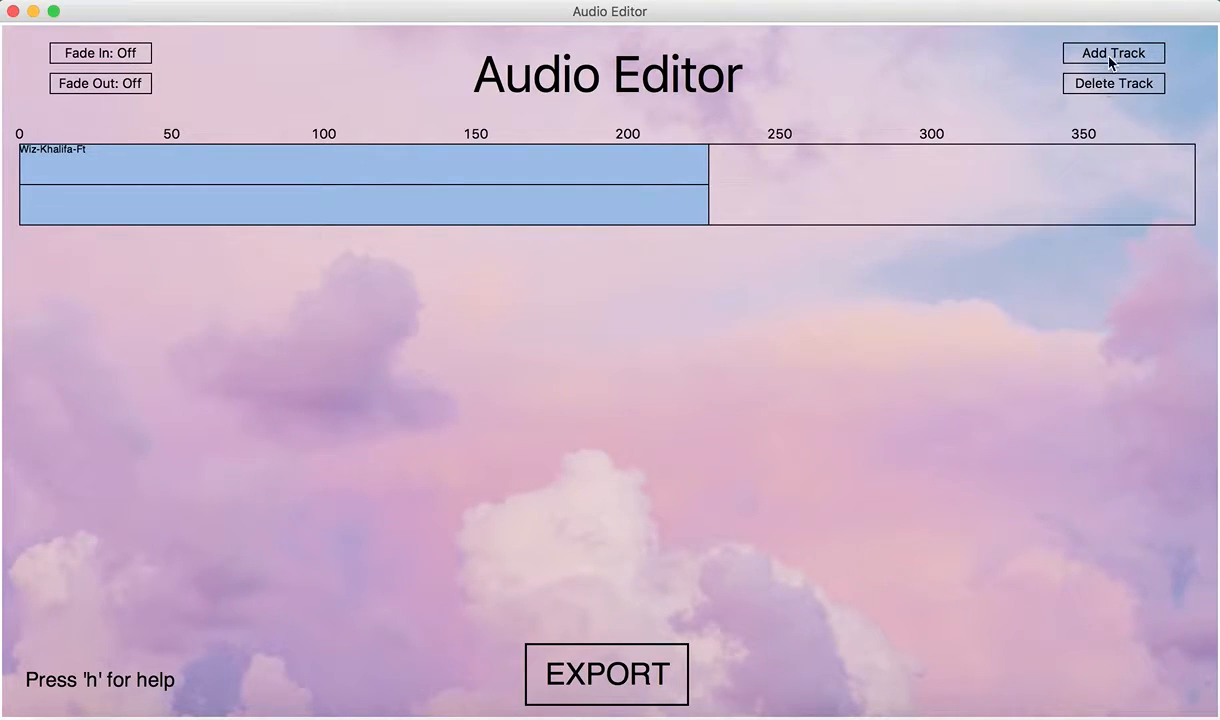
left_click(1112, 52)
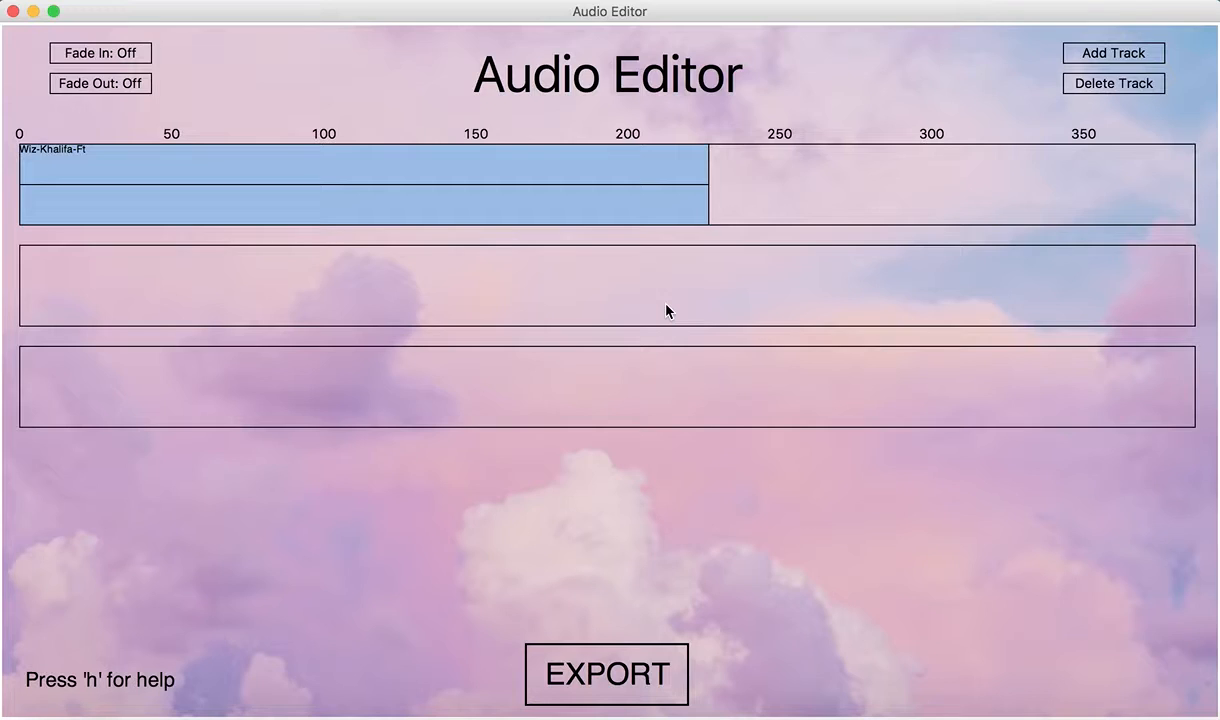
Import waterunderthebridge.wav to track two, move the split See You Again piece to track three, add a fourth track.
left_click(1112, 52)
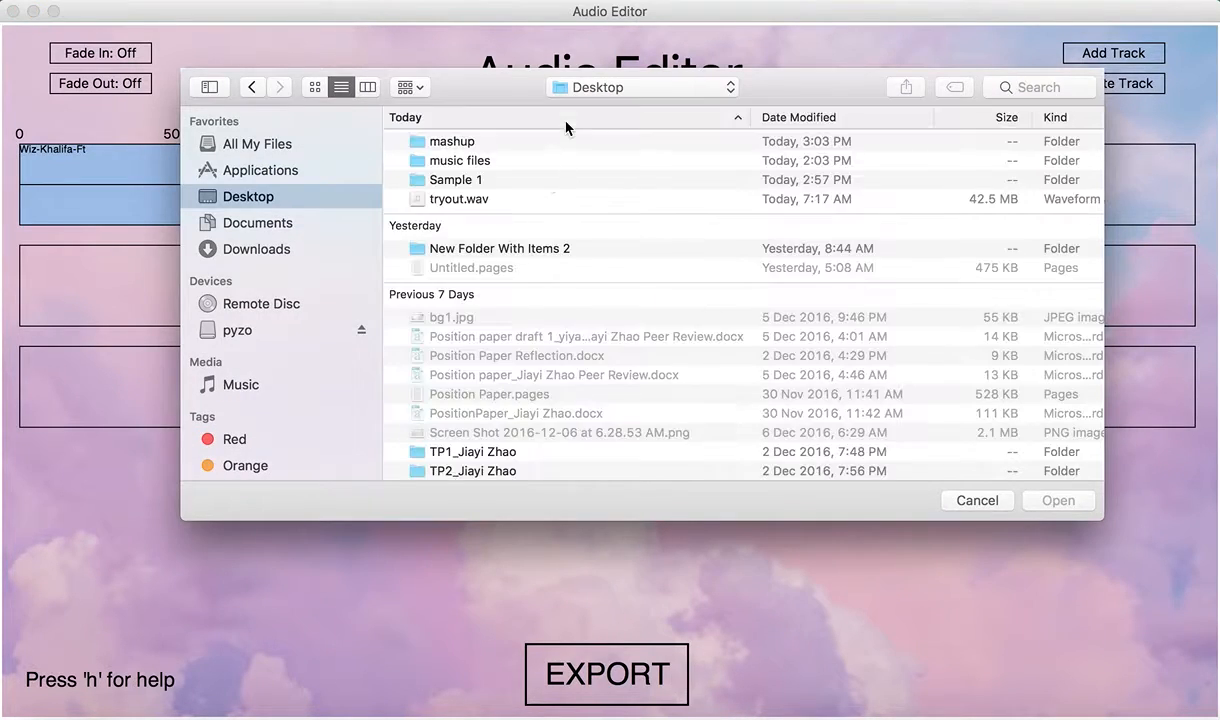
double_click(460, 160)
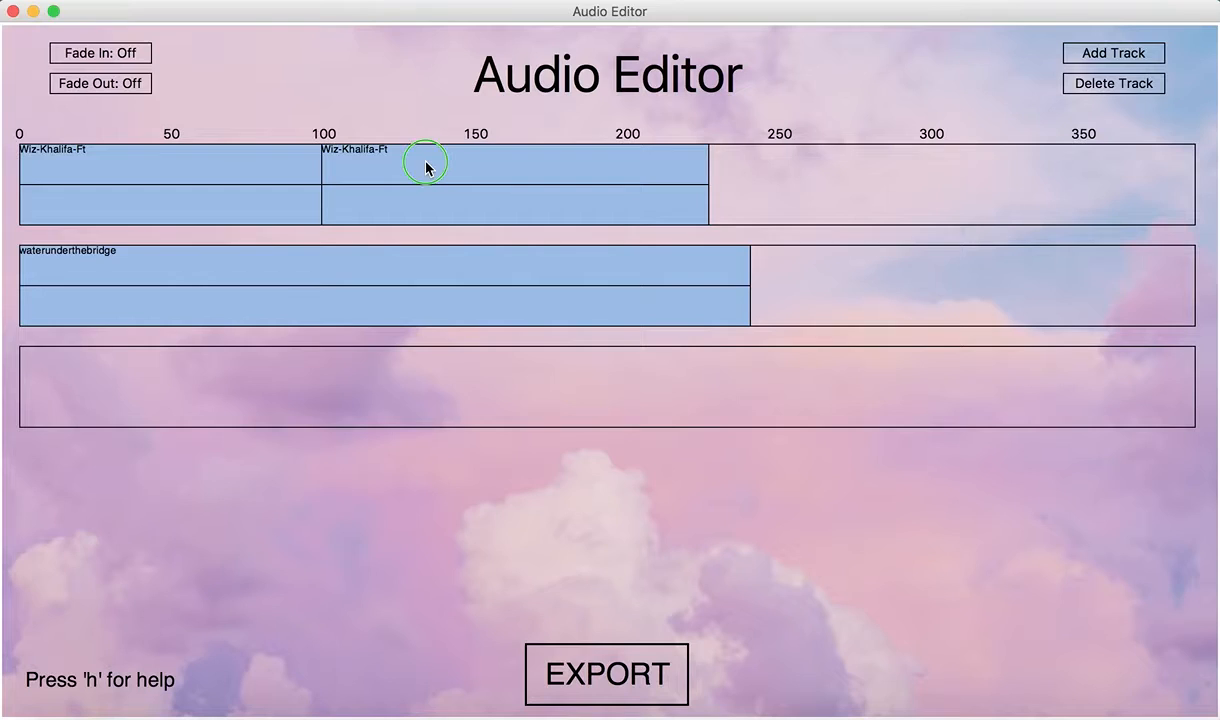
left_click_drag(424, 164, 364, 360)
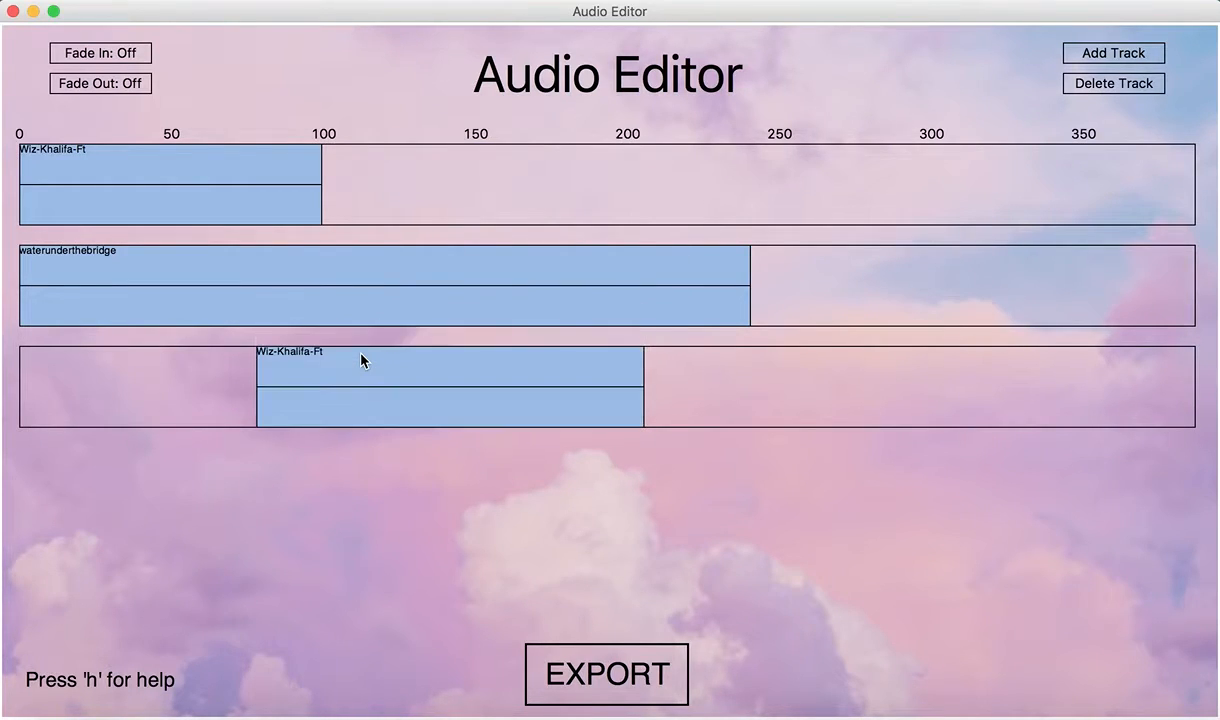
left_click(1112, 52)
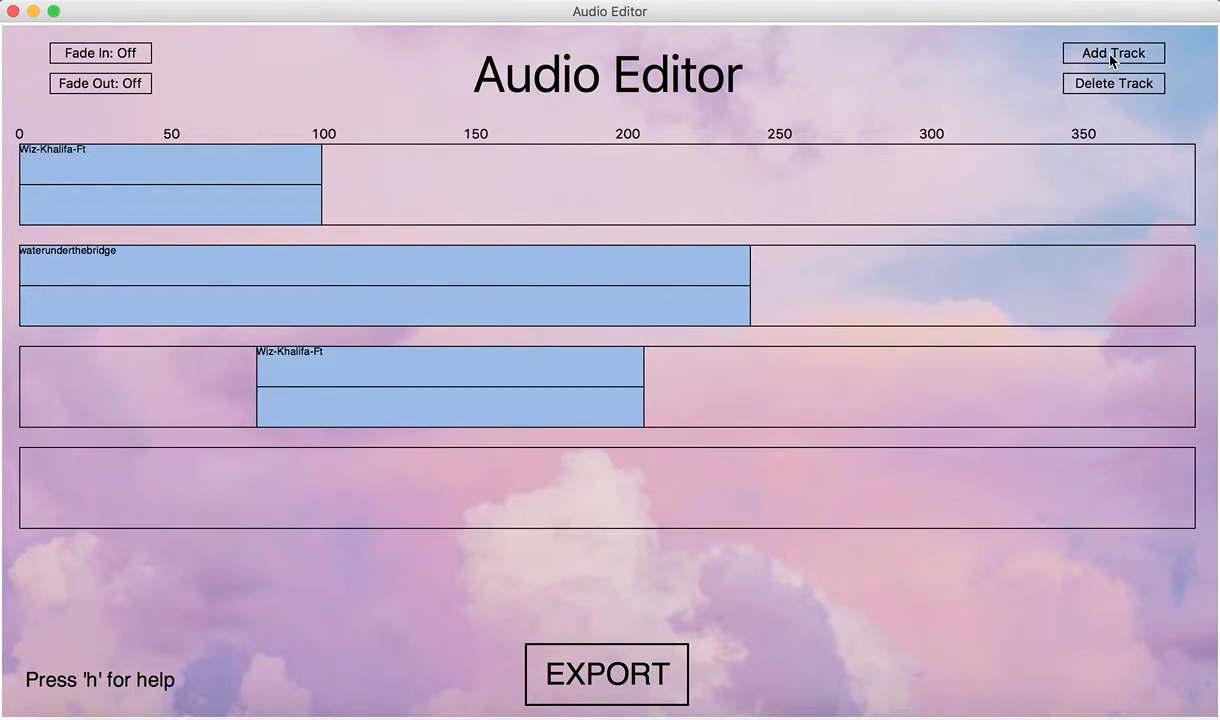
mouse_move(332, 368)
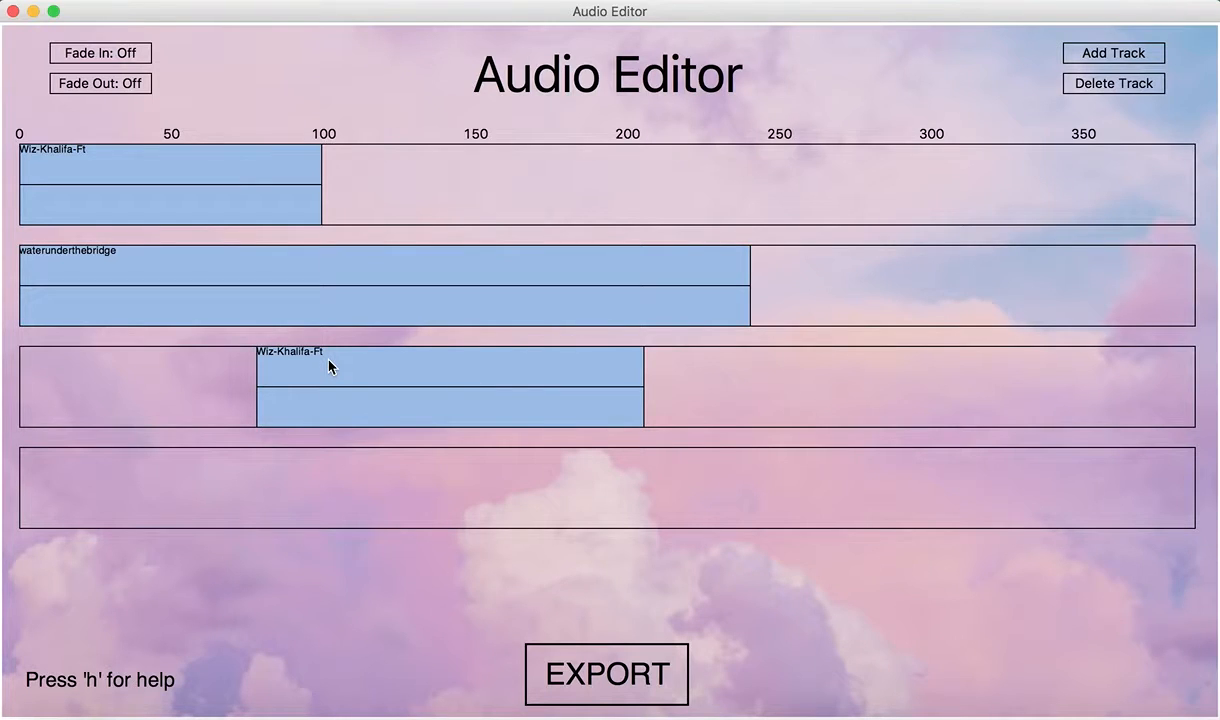
mouse_move(306, 380)
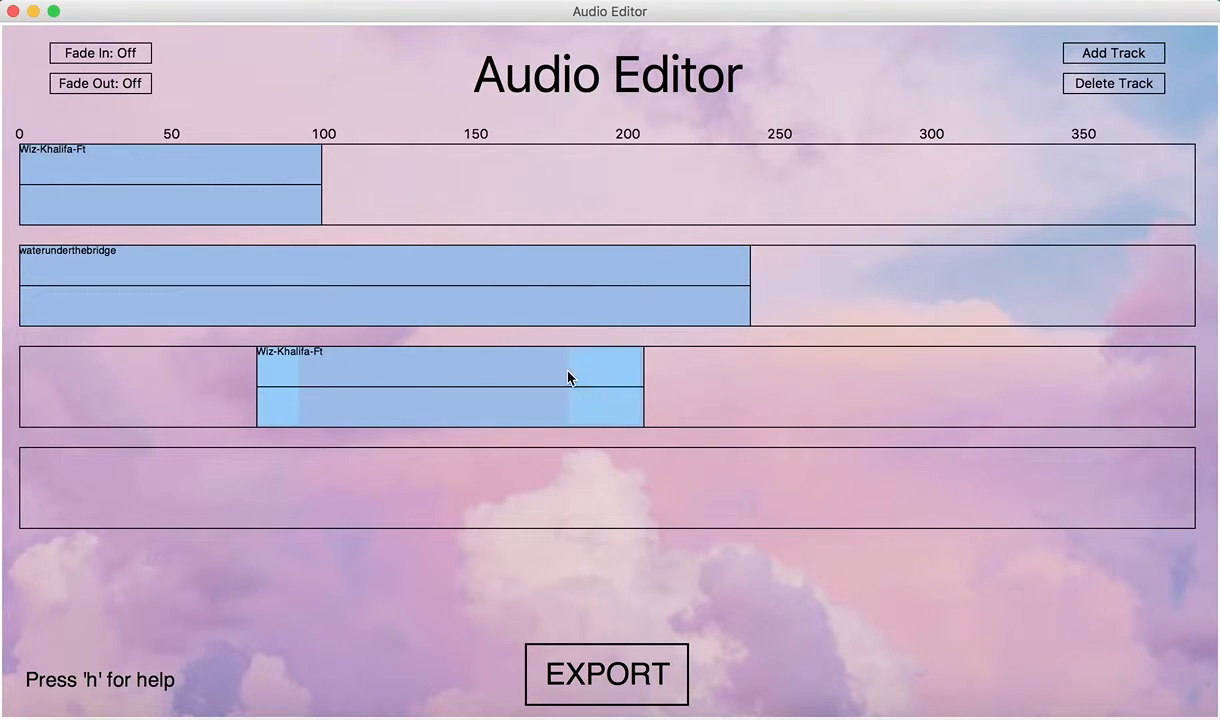
mouse_move(448, 384)
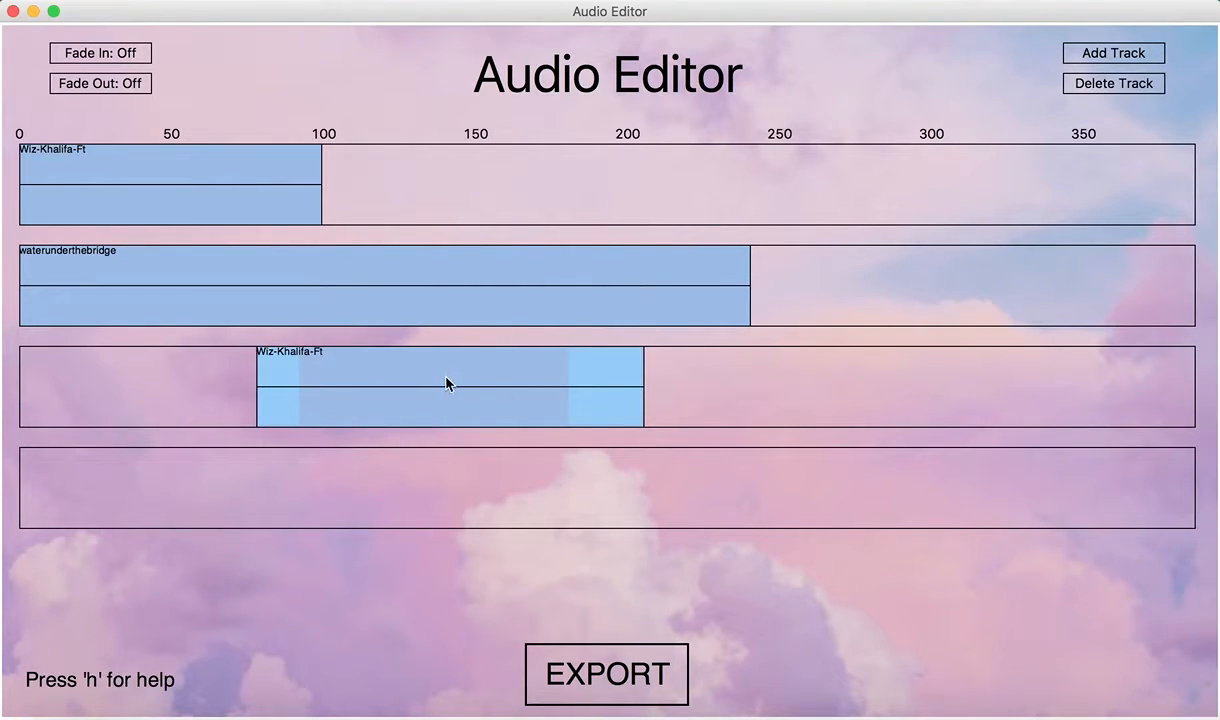
mouse_move(468, 372)
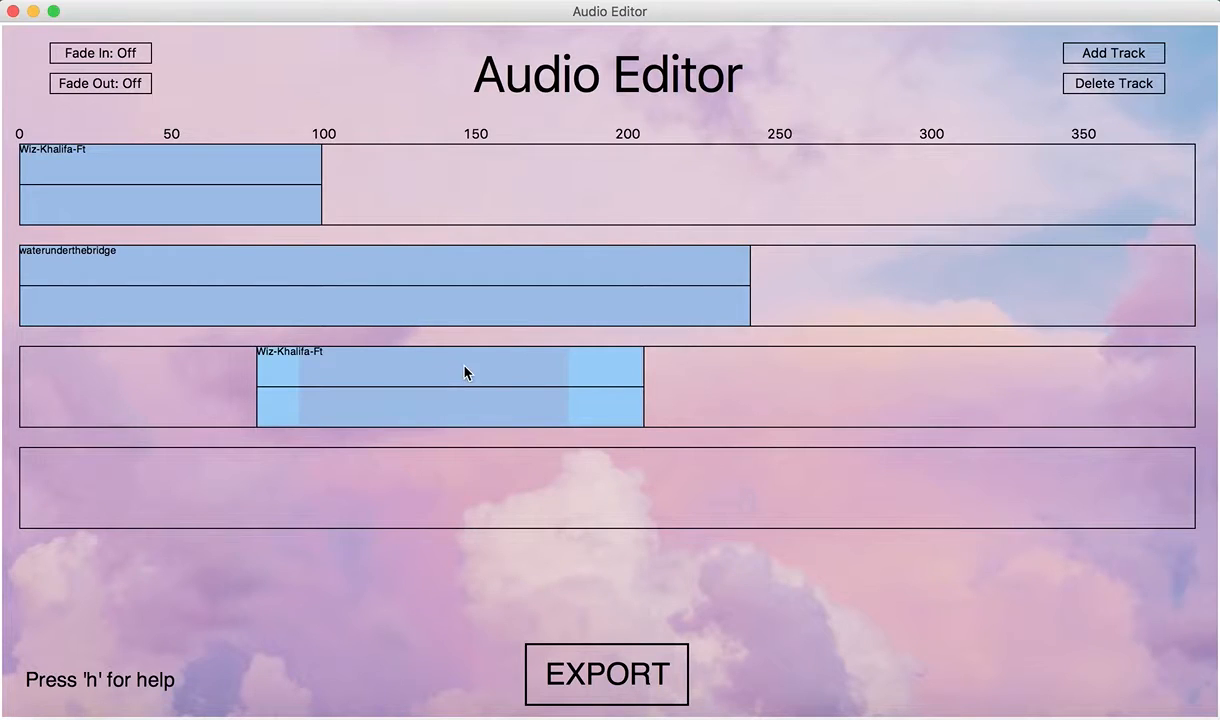
mouse_move(514, 396)
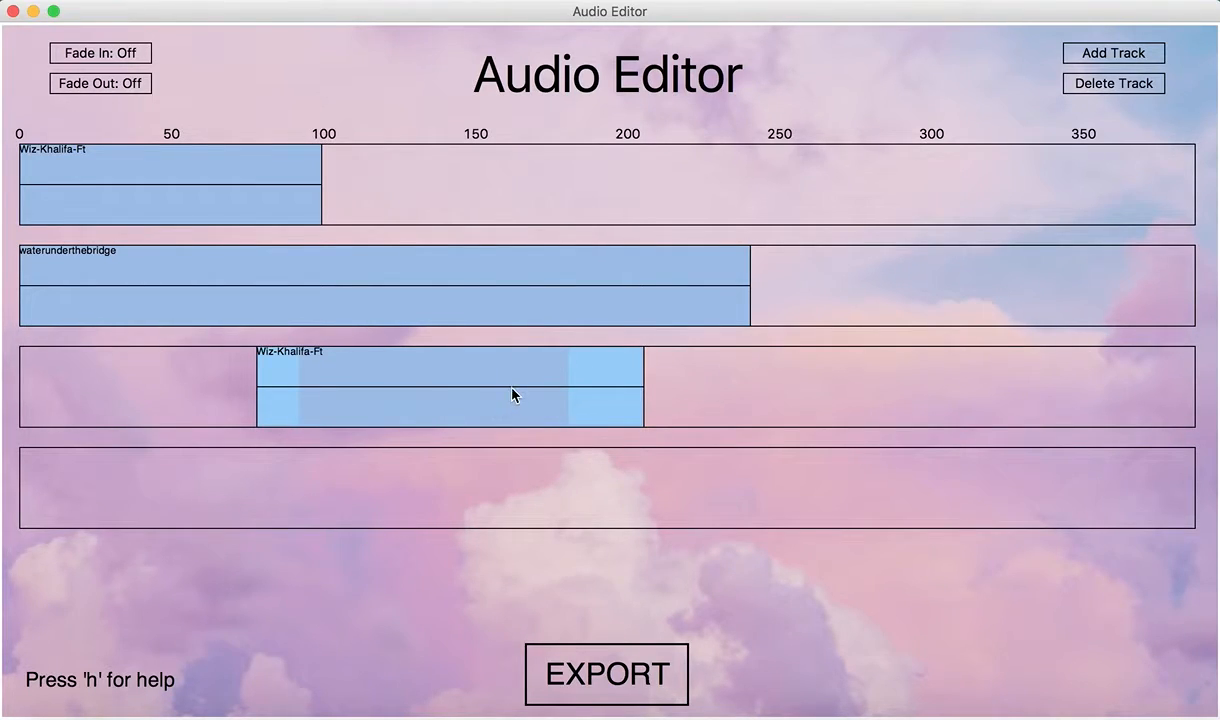
mouse_move(528, 396)
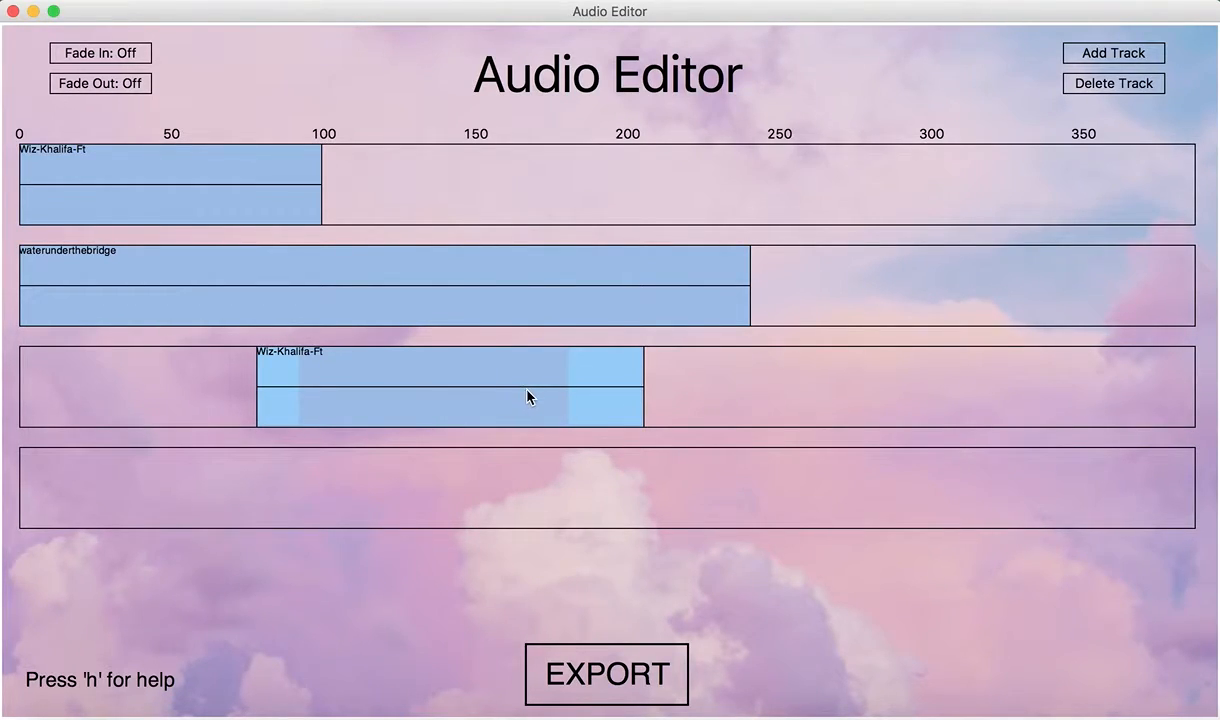
mouse_move(412, 368)
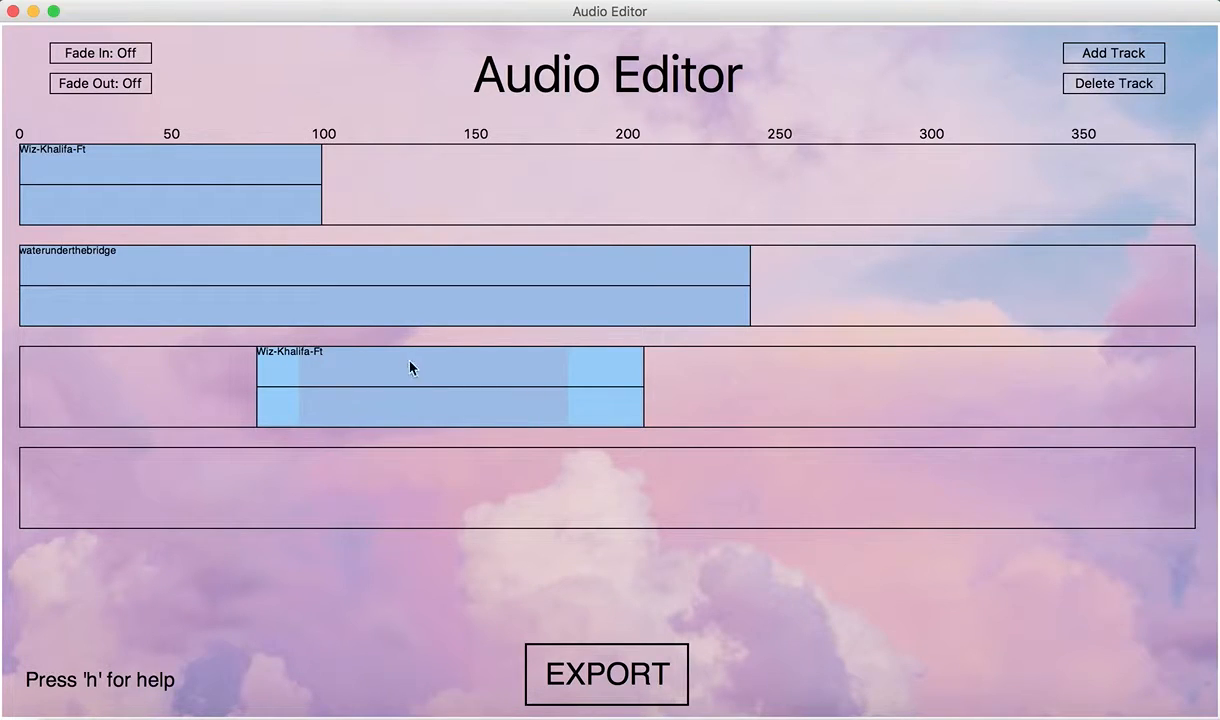
mouse_move(448, 396)
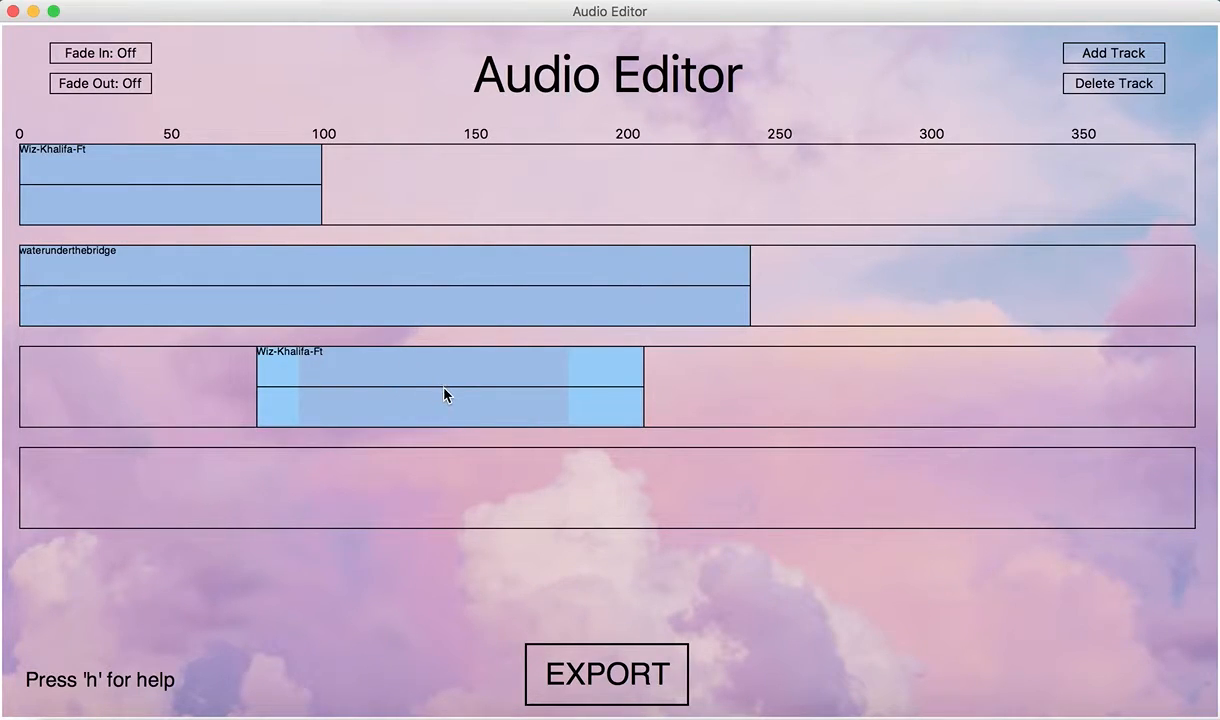
mouse_move(454, 420)
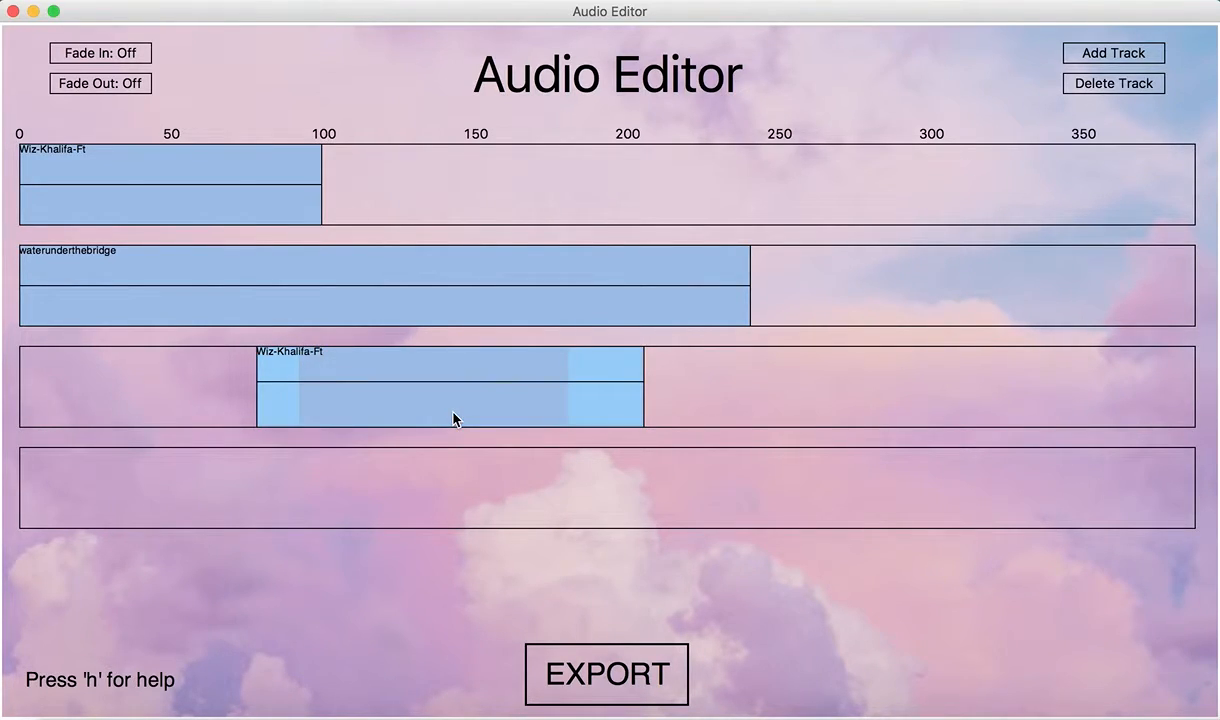
mouse_move(500, 408)
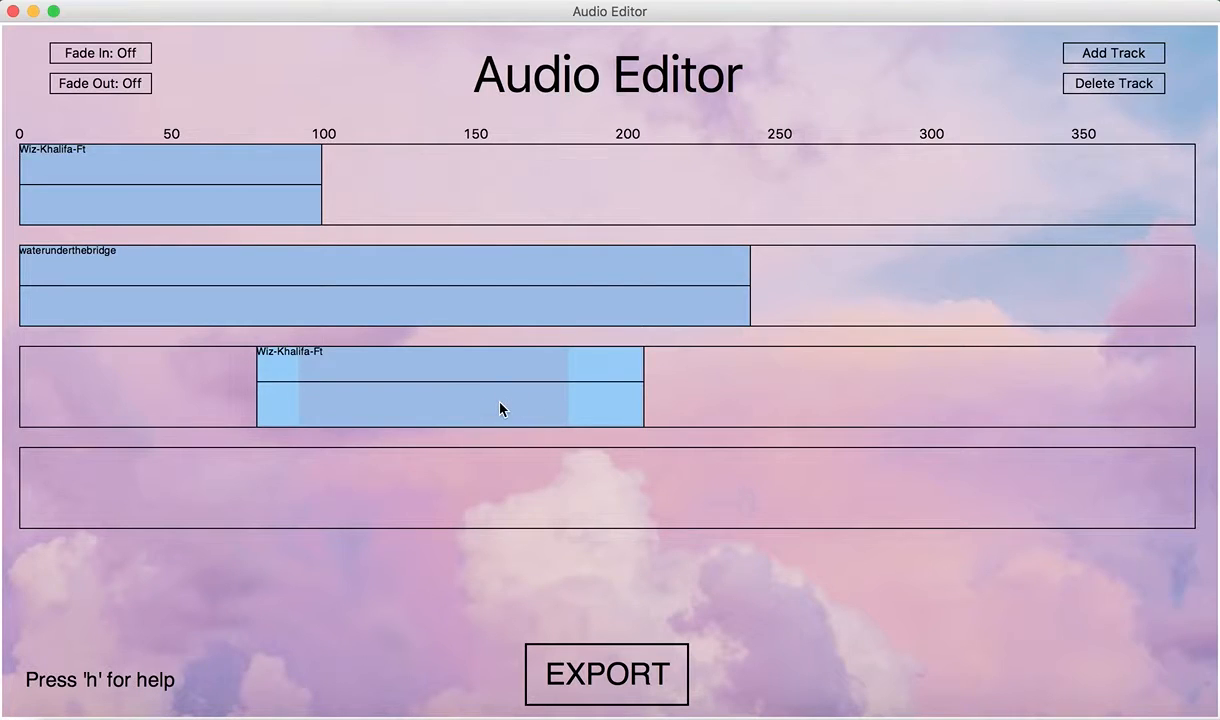
mouse_move(490, 404)
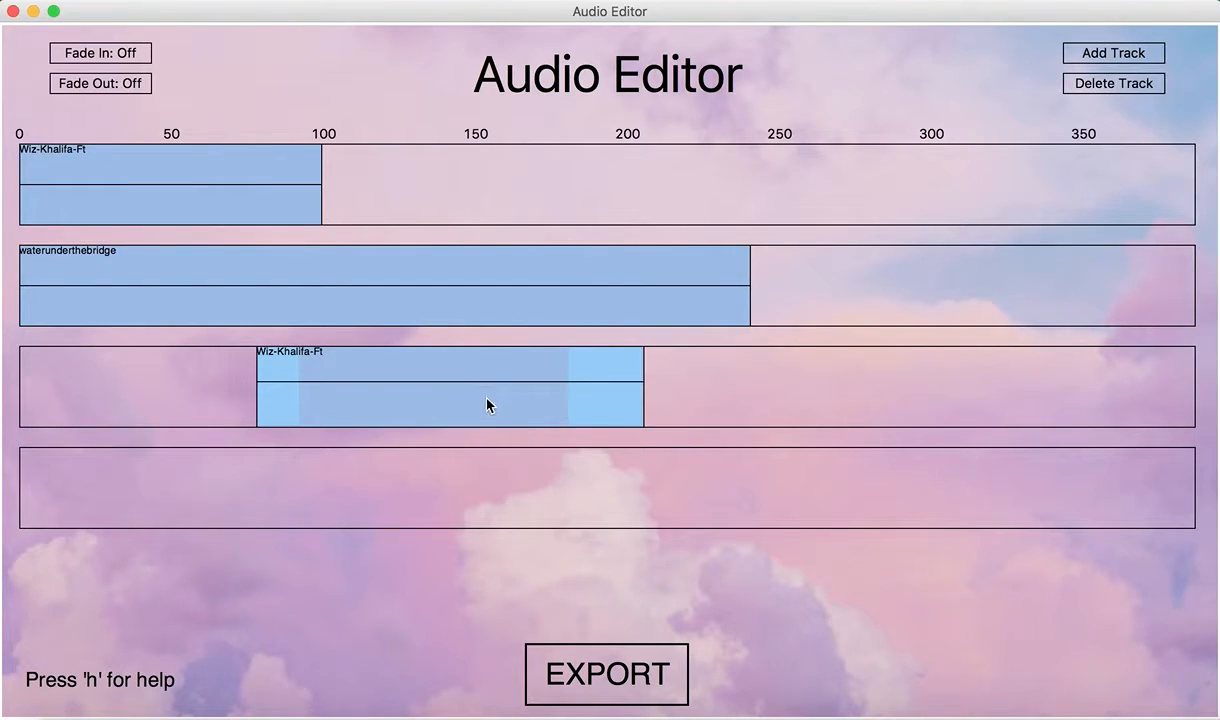
mouse_move(440, 404)
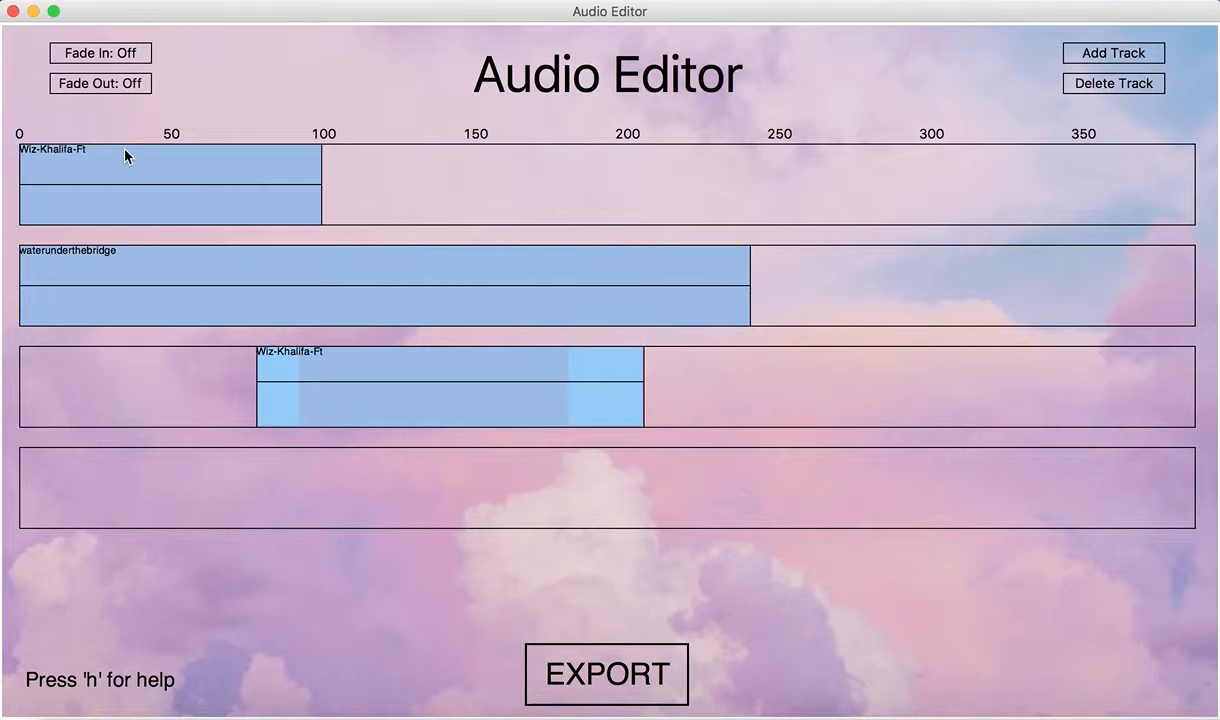
mouse_move(168, 200)
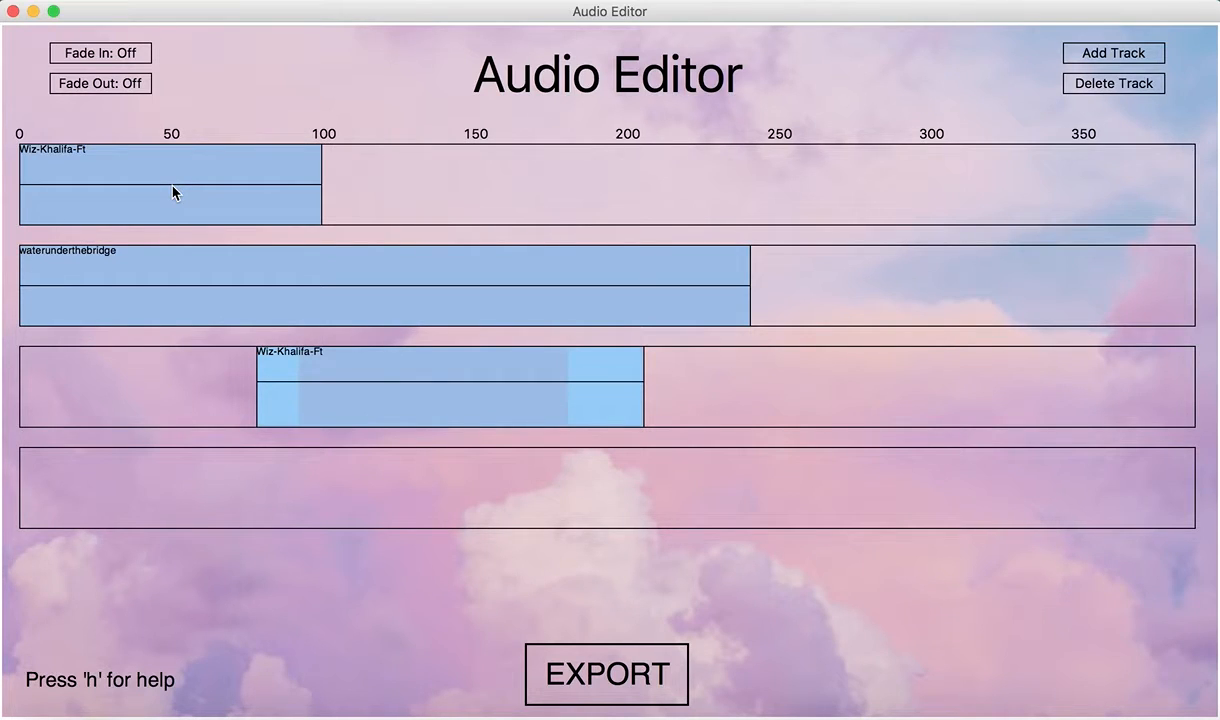
mouse_move(180, 210)
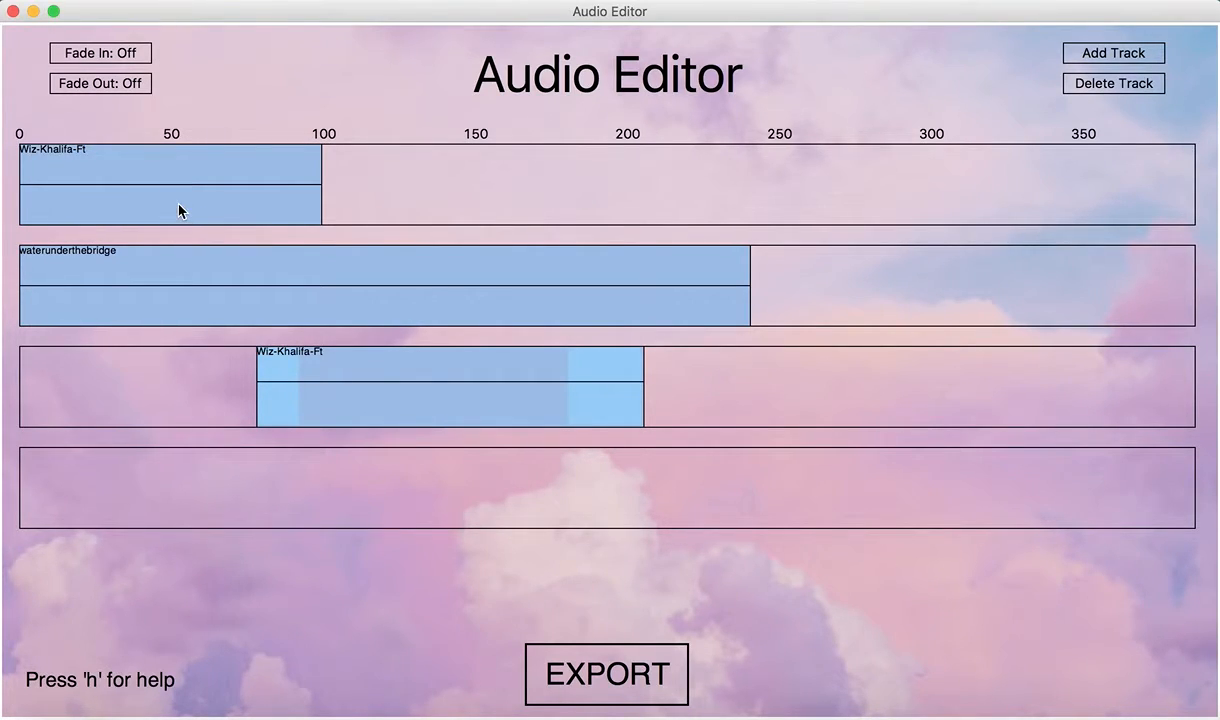
mouse_move(212, 240)
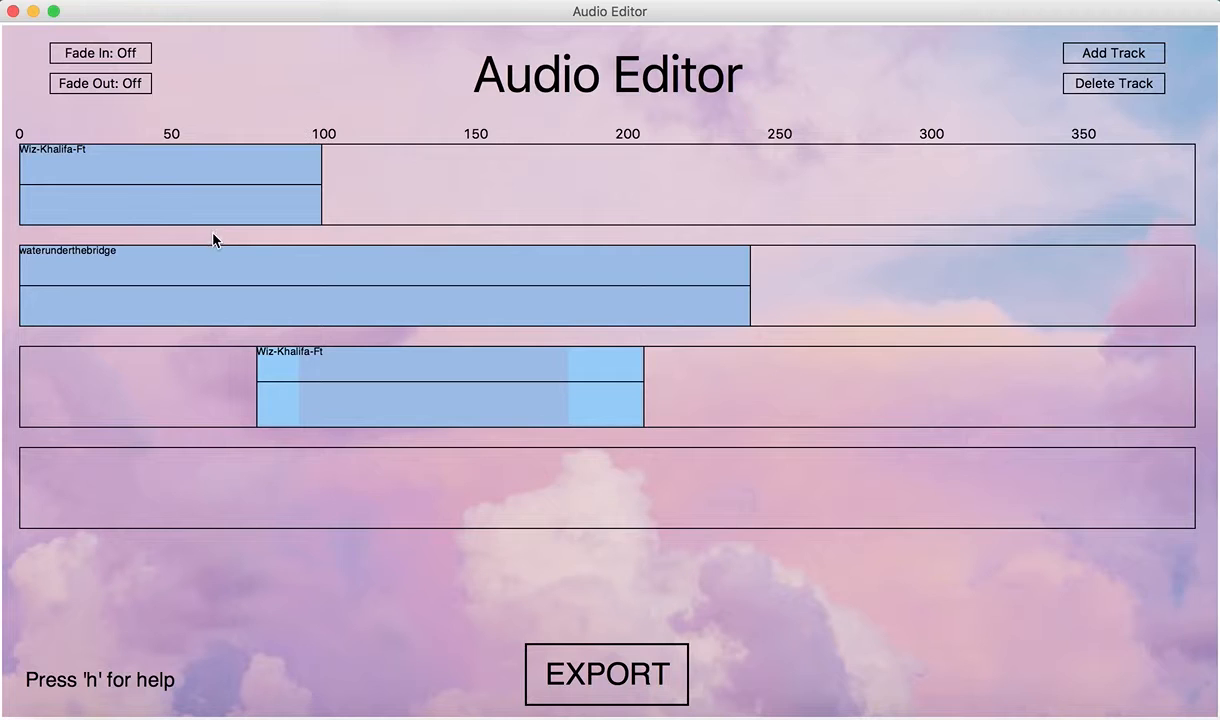
mouse_move(170, 234)
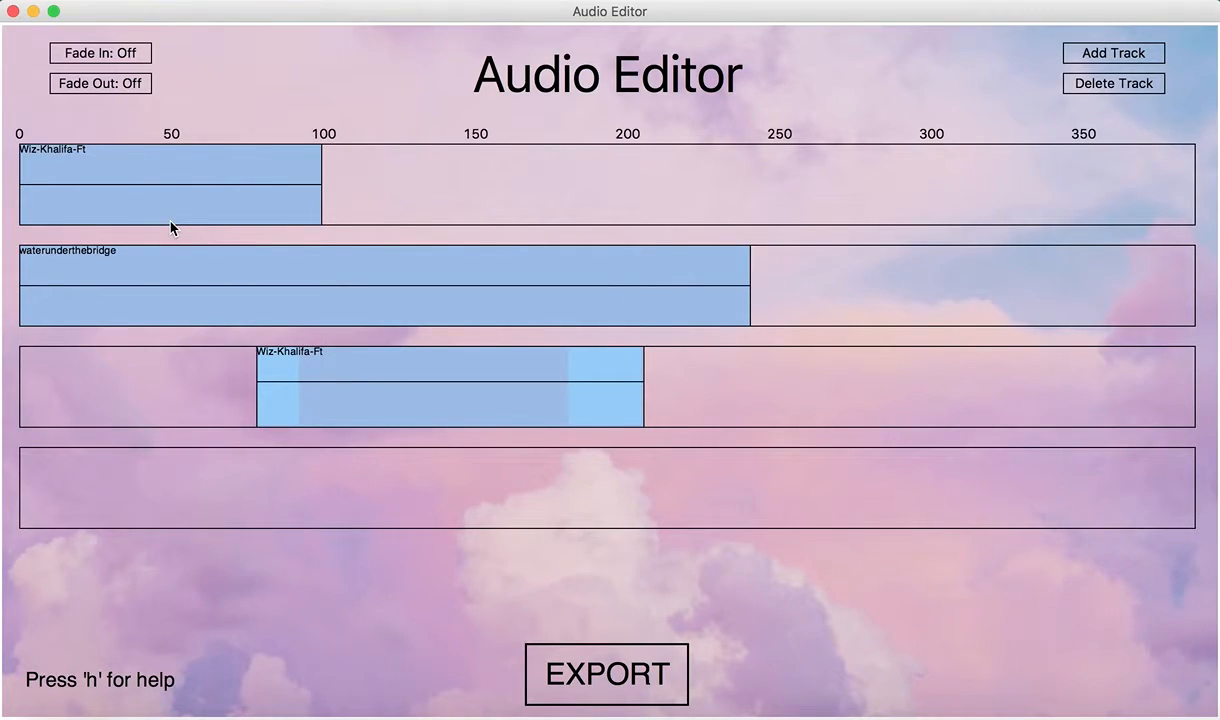
mouse_move(166, 218)
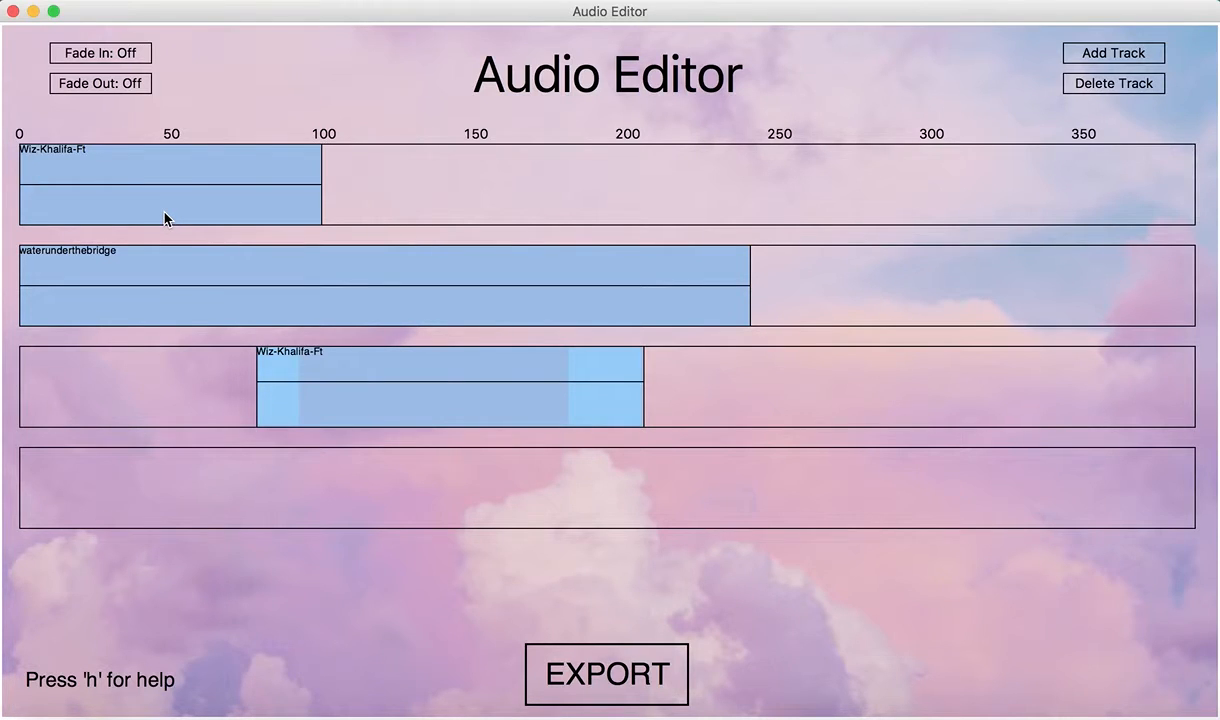
mouse_move(52, 252)
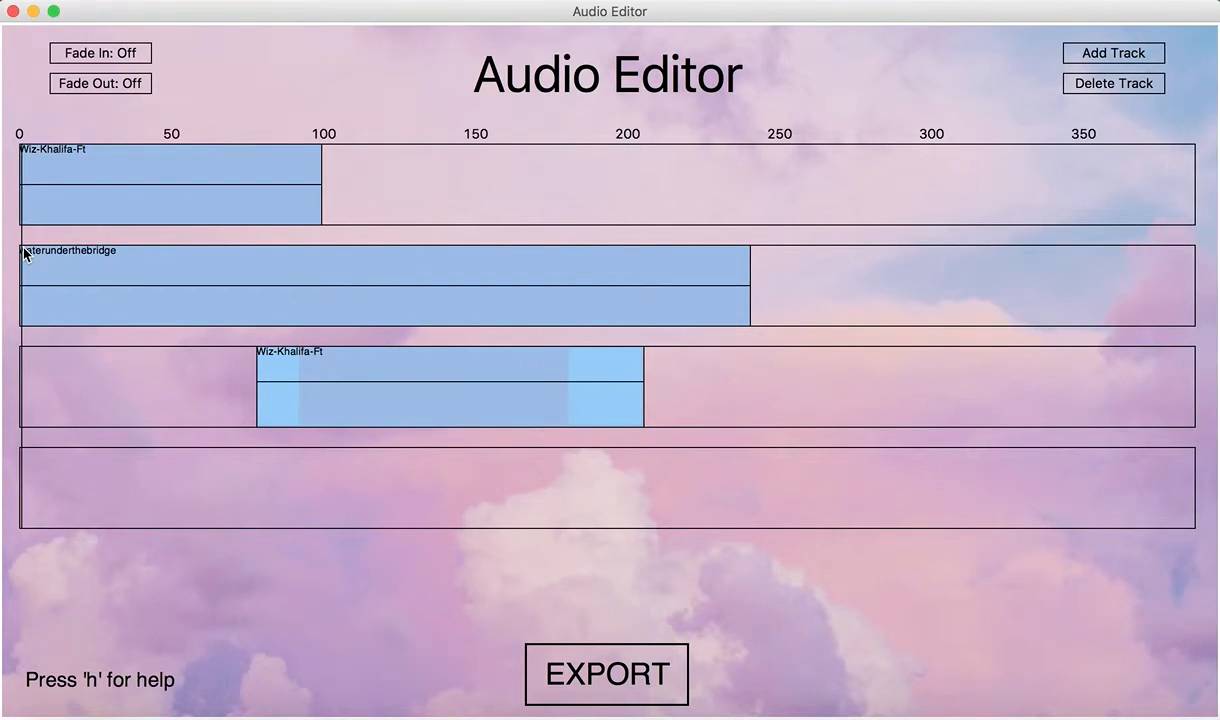
mouse_move(148, 272)
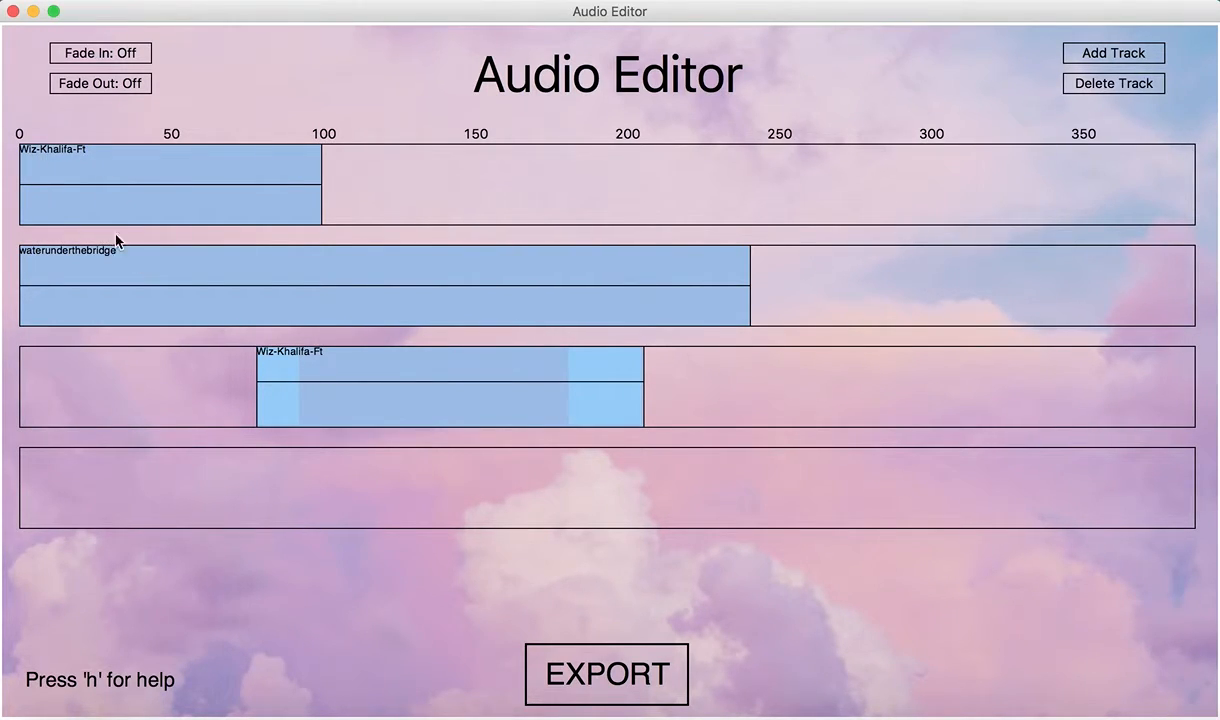
mouse_move(172, 252)
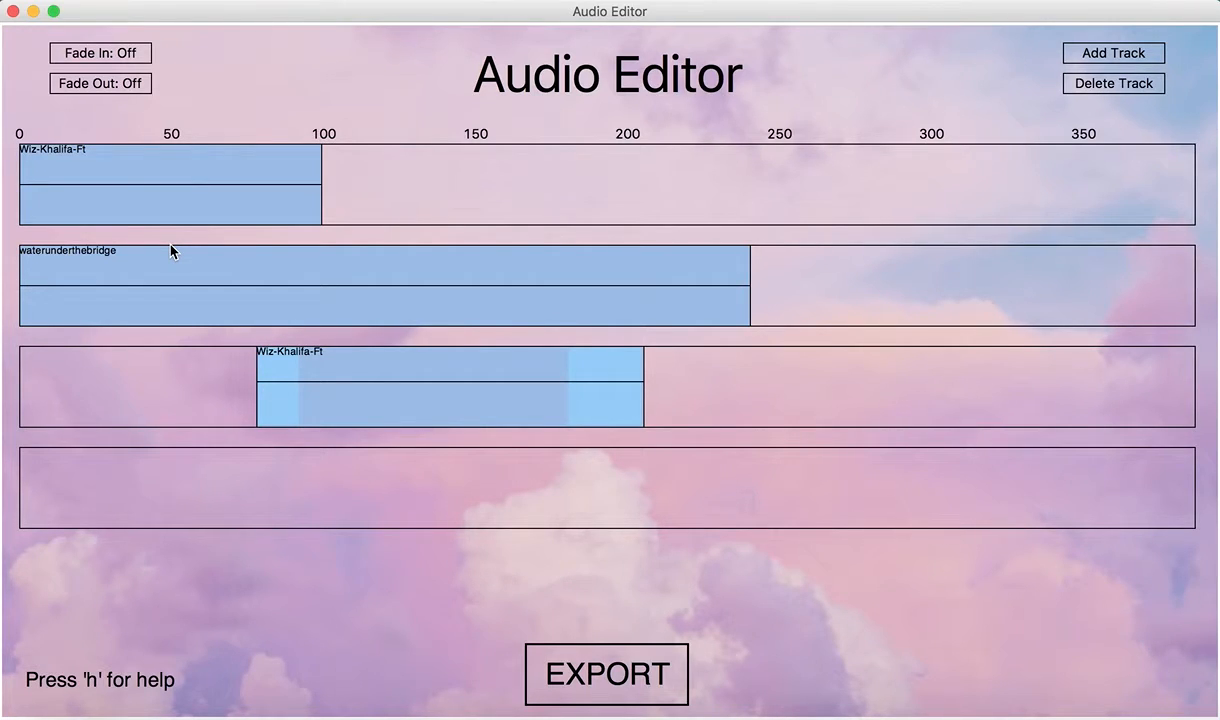
mouse_move(280, 238)
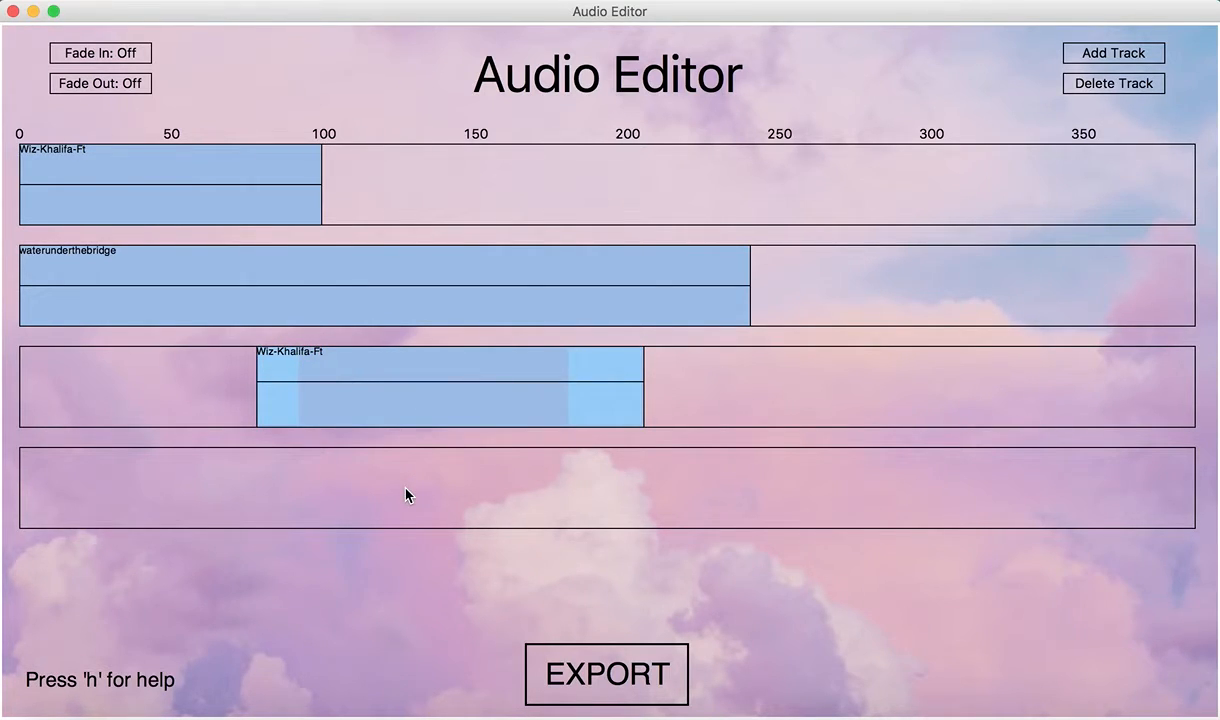
mouse_move(578, 374)
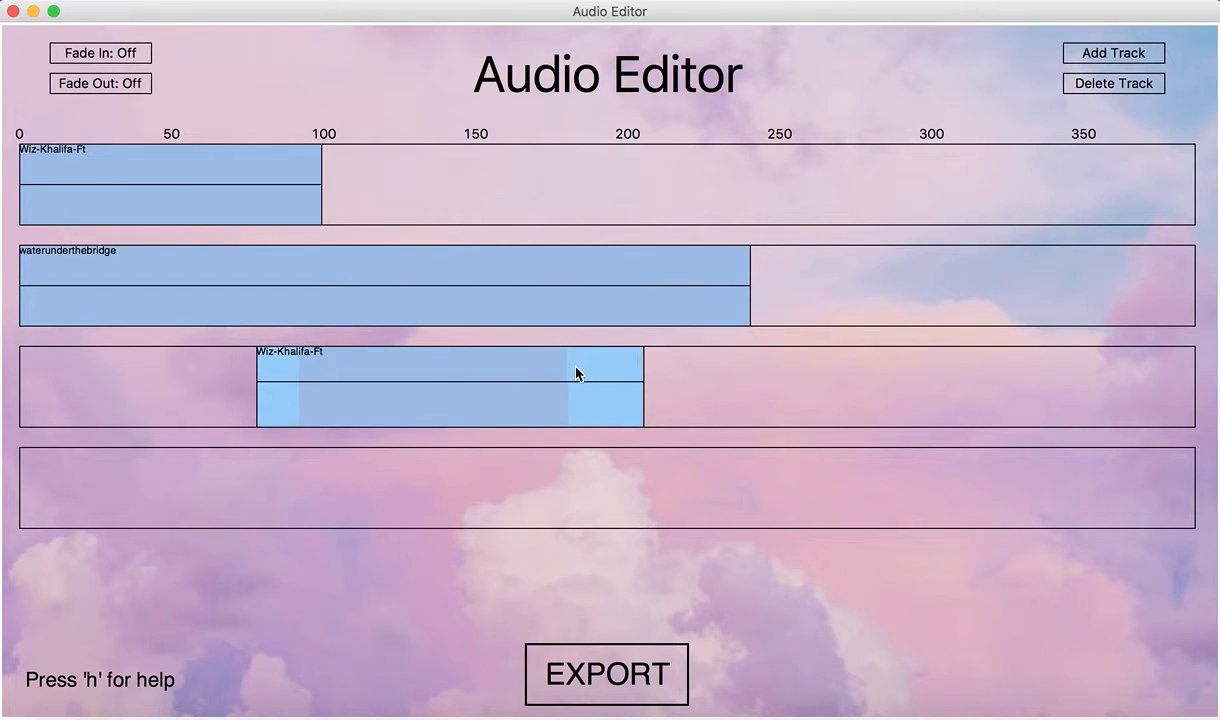
mouse_move(544, 272)
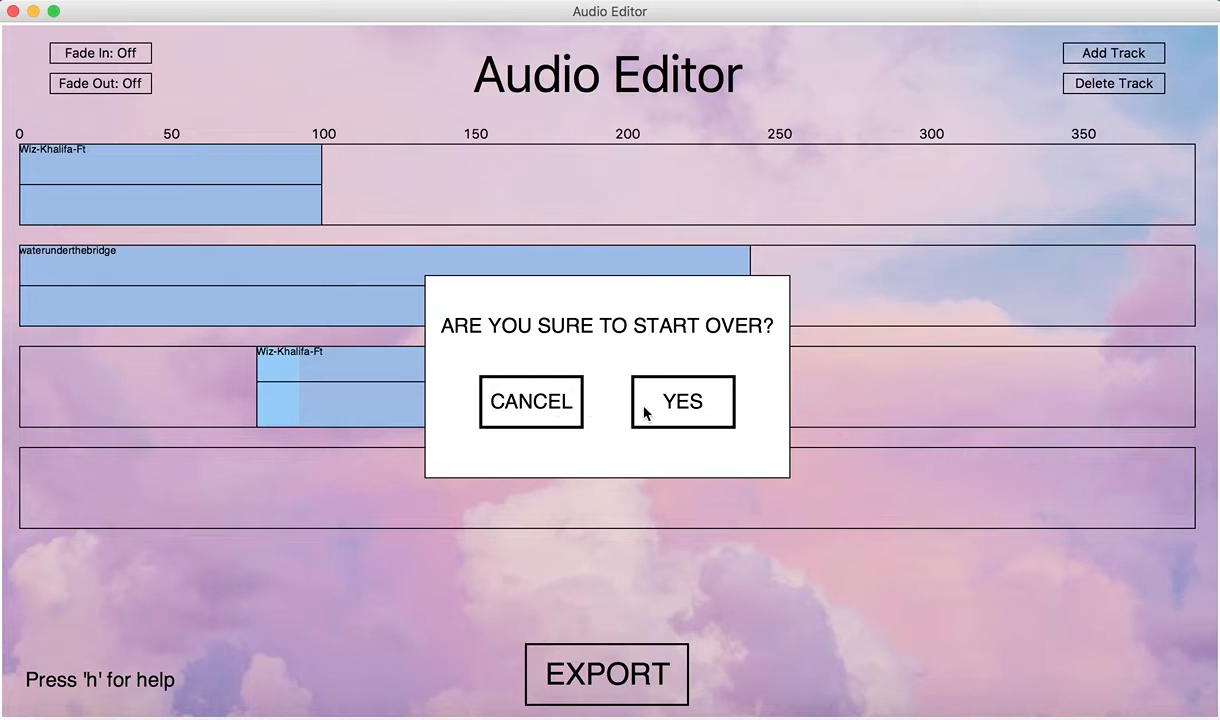
mouse_move(698, 408)
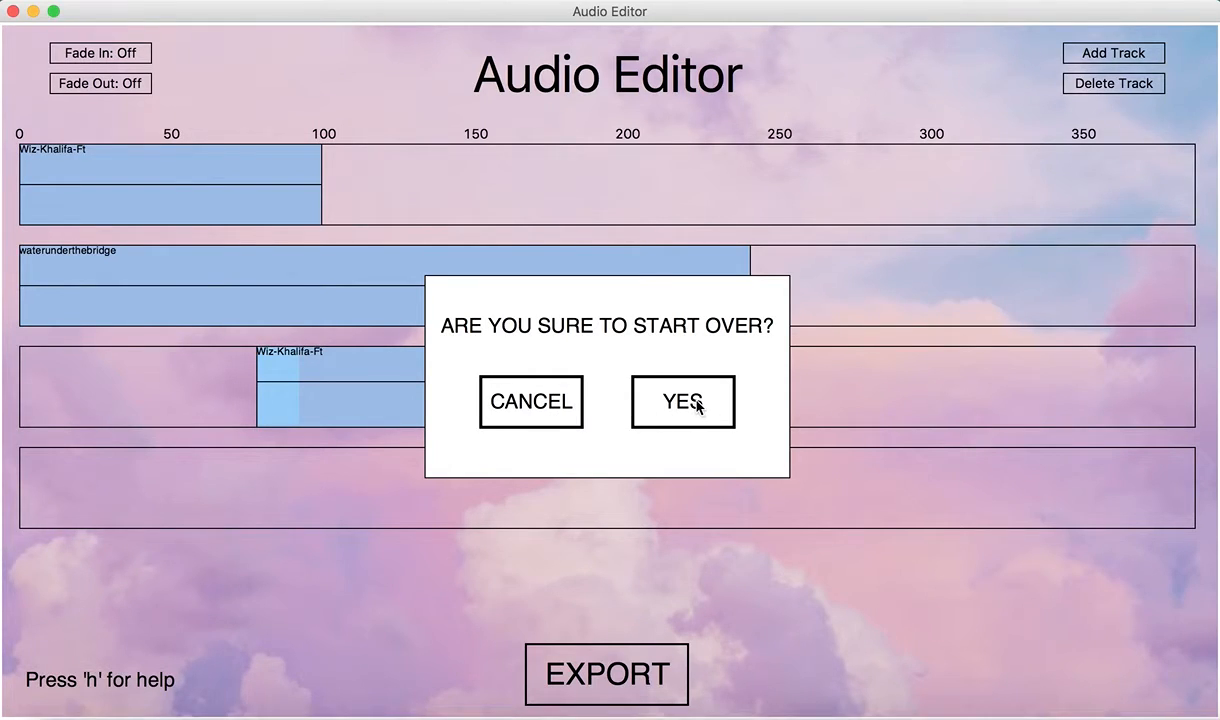
left_click(684, 402)
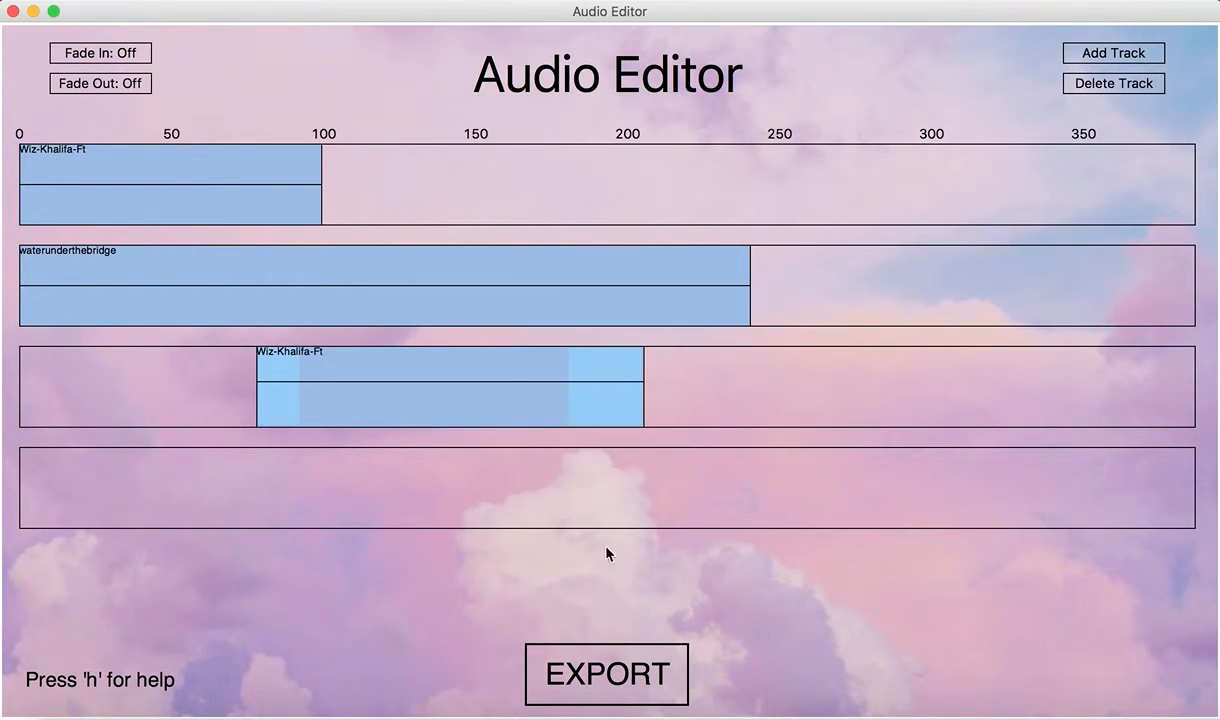
mouse_move(624, 636)
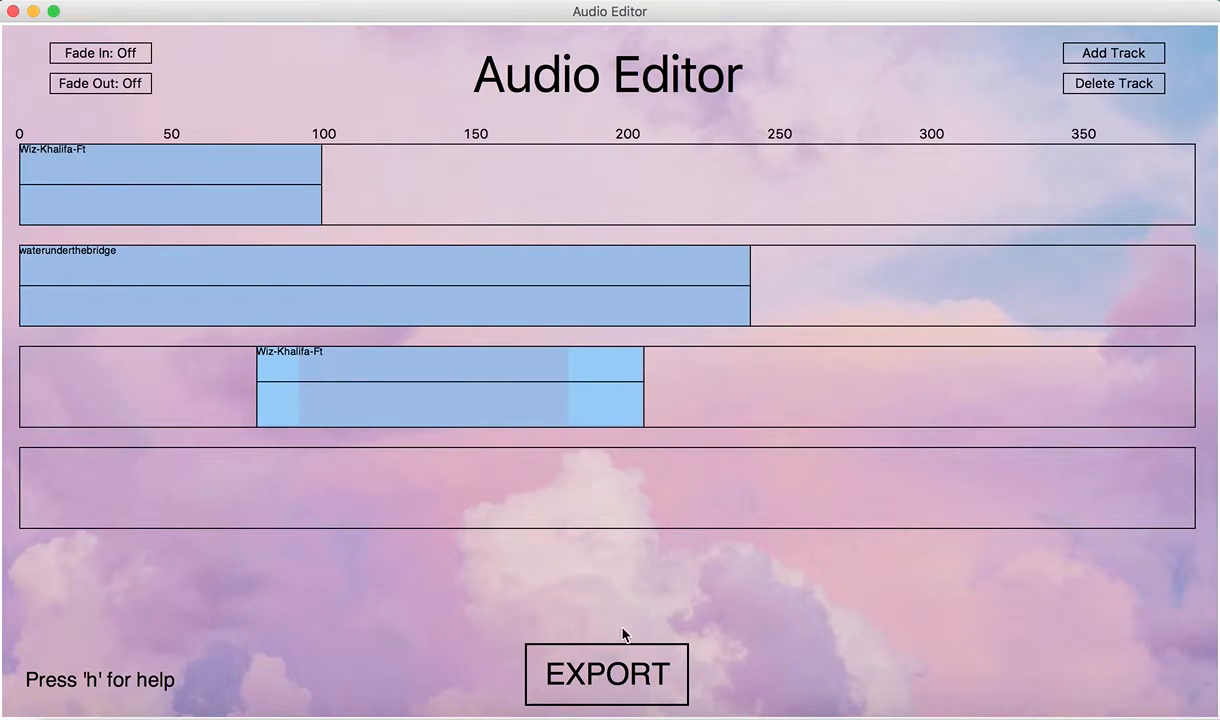
mouse_move(620, 670)
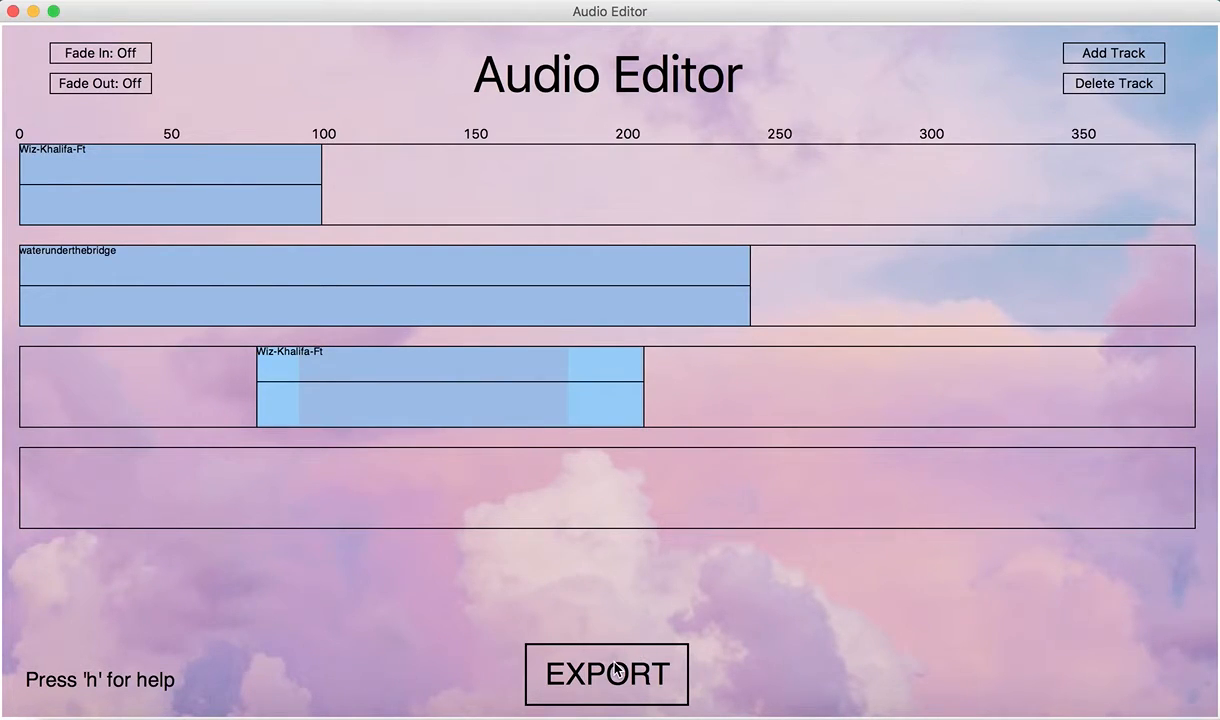
Choose WAV as the export format and name the file 'wav file'.
left_click(604, 674)
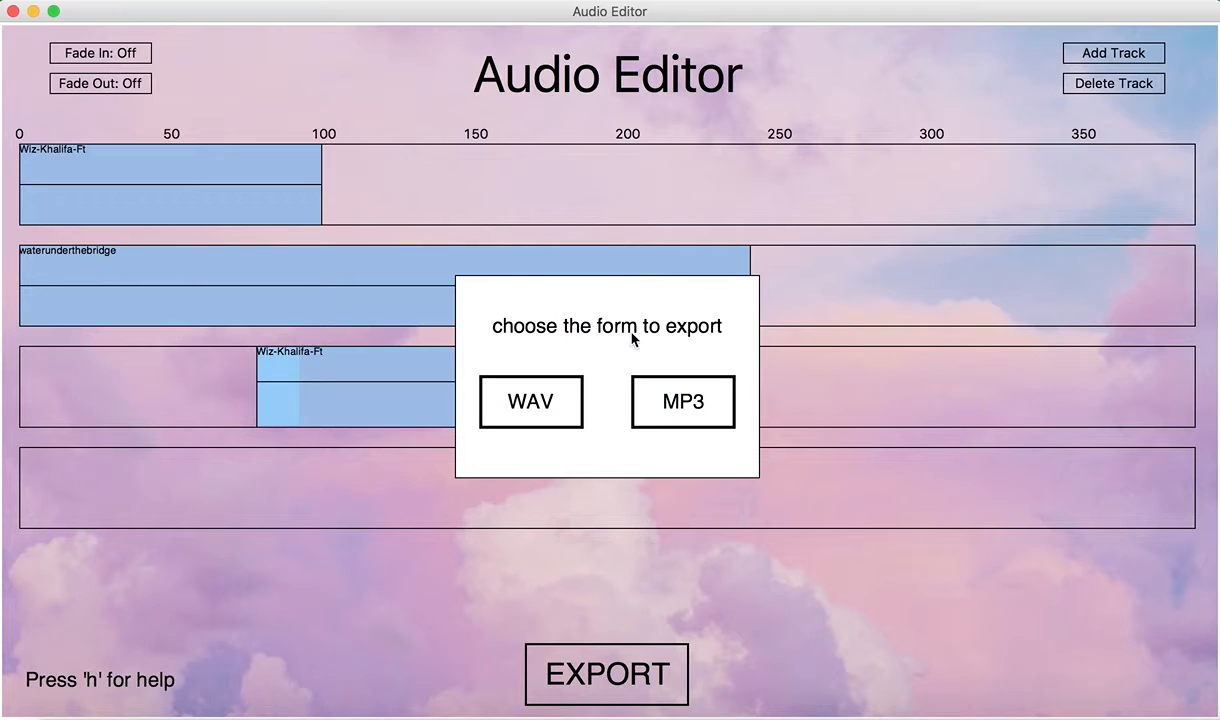
mouse_move(658, 350)
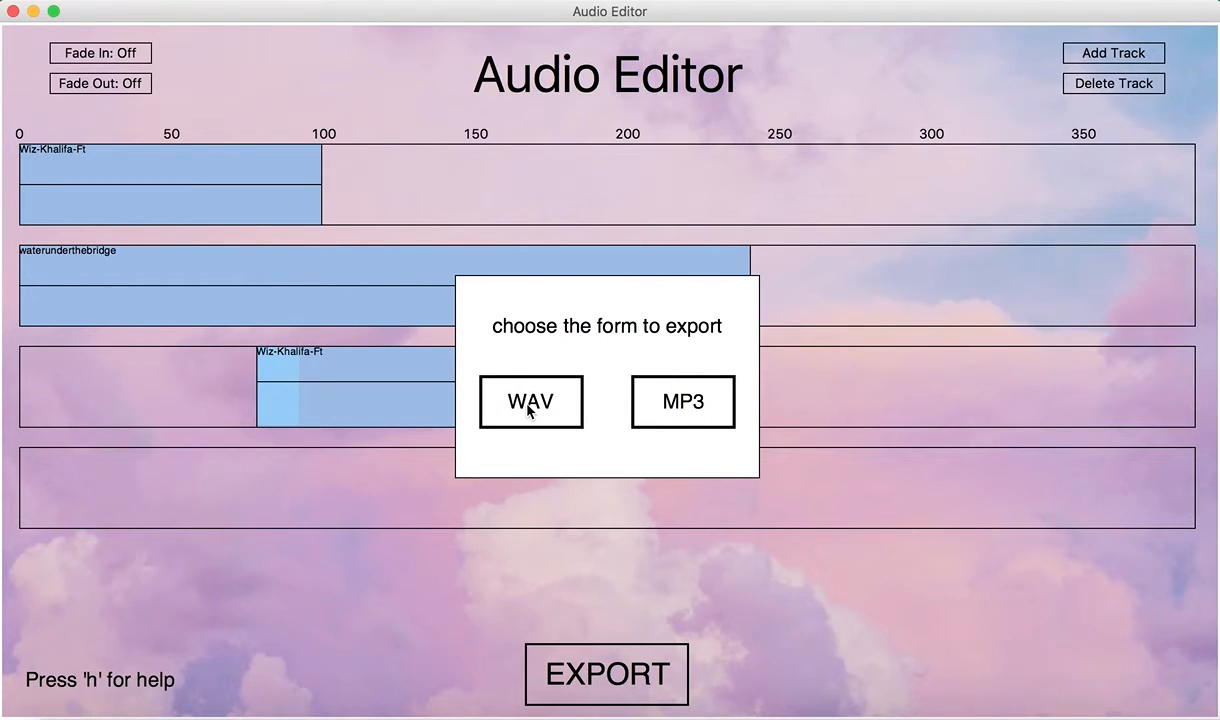
mouse_move(576, 364)
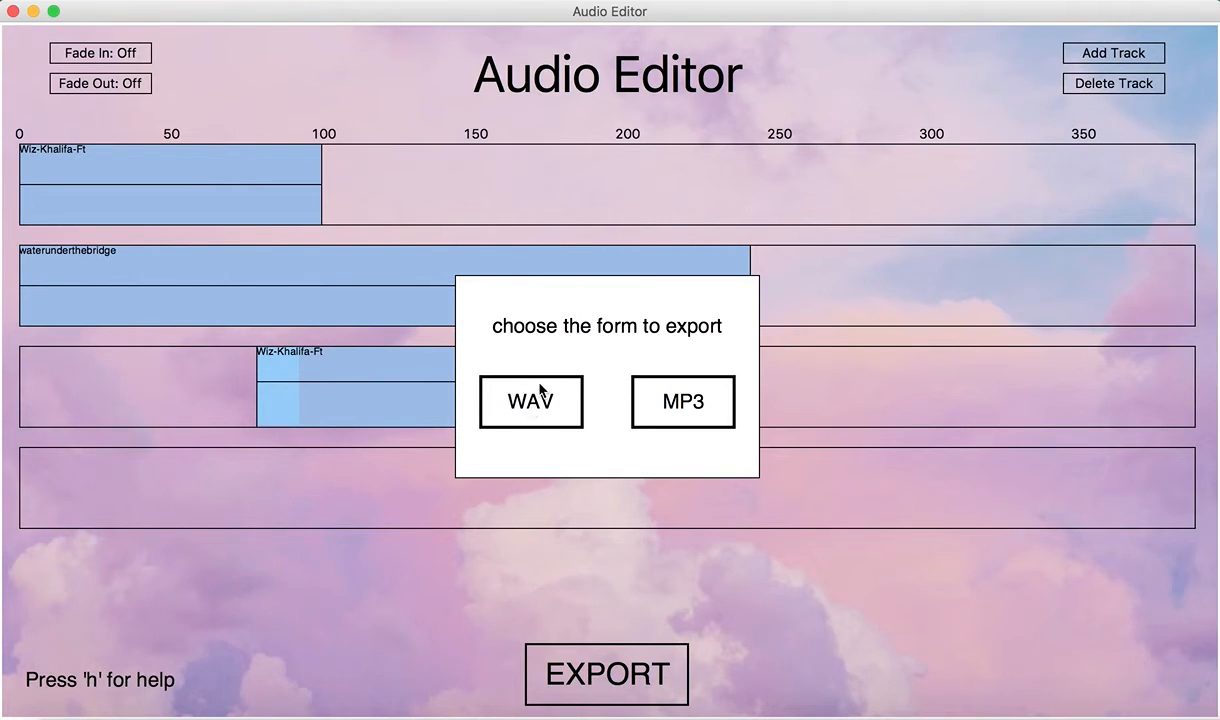
left_click(530, 400)
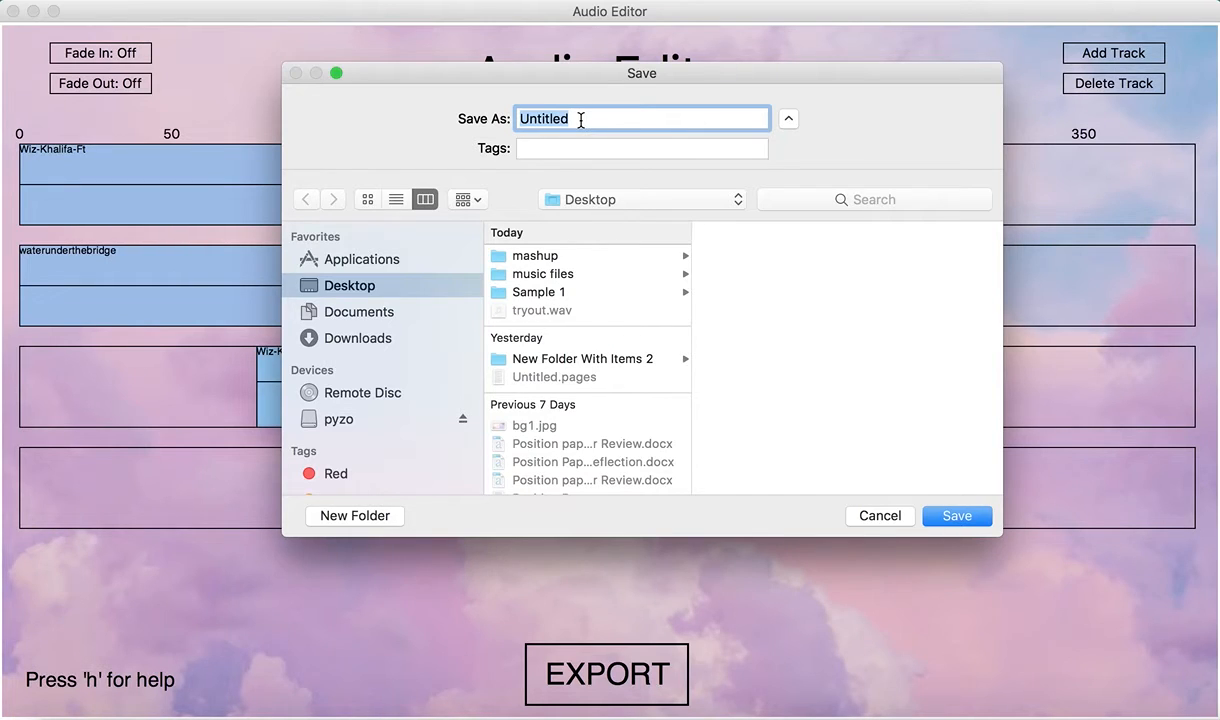
type("wav file")
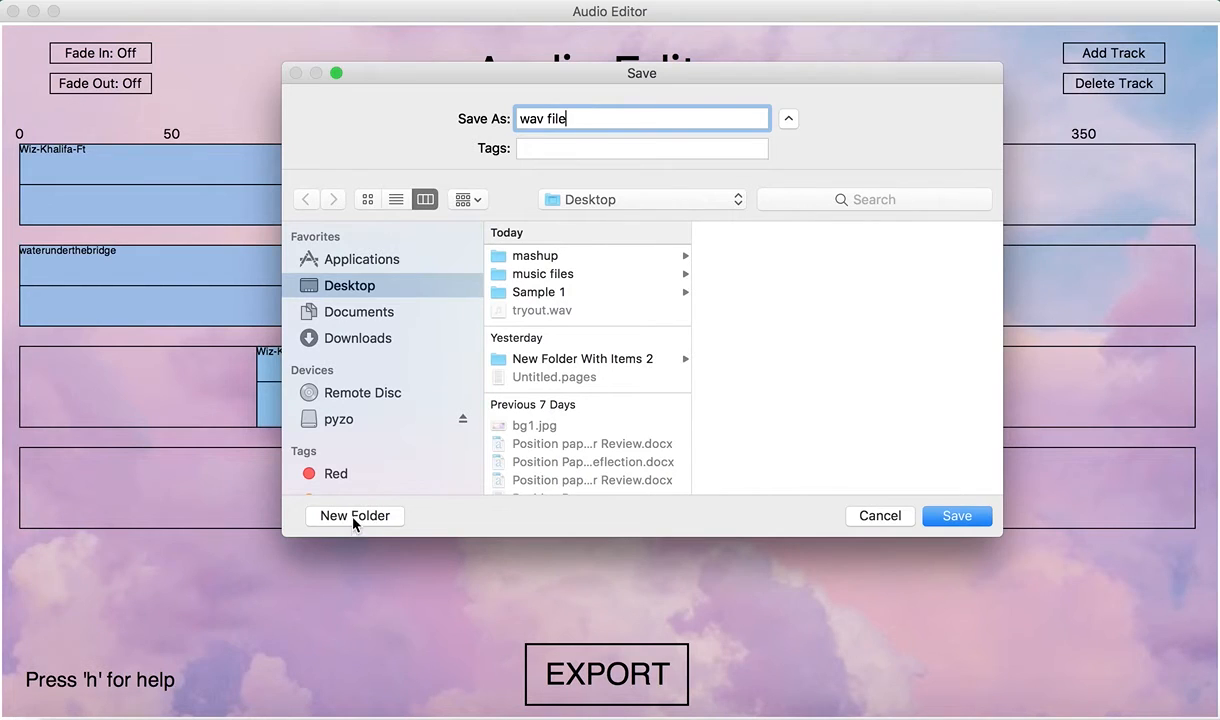
Create a new 'mashups' folder on the Desktop and save the WAV into it.
left_click(354, 516)
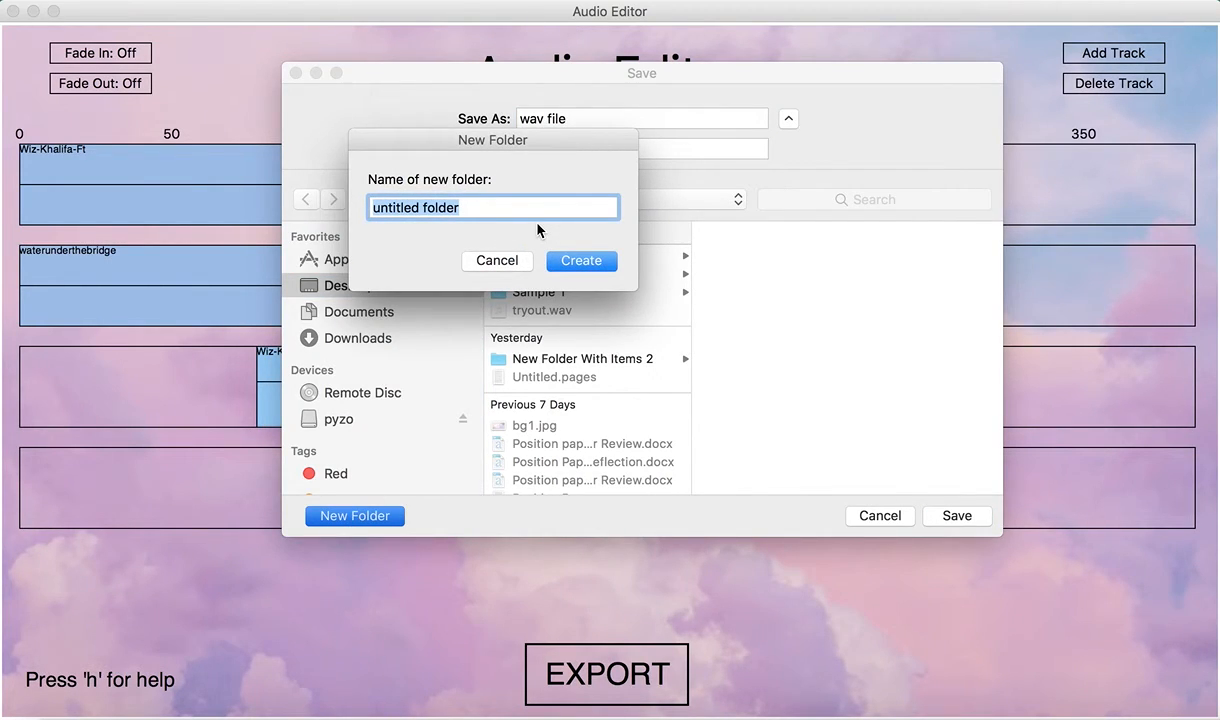
type("mashups")
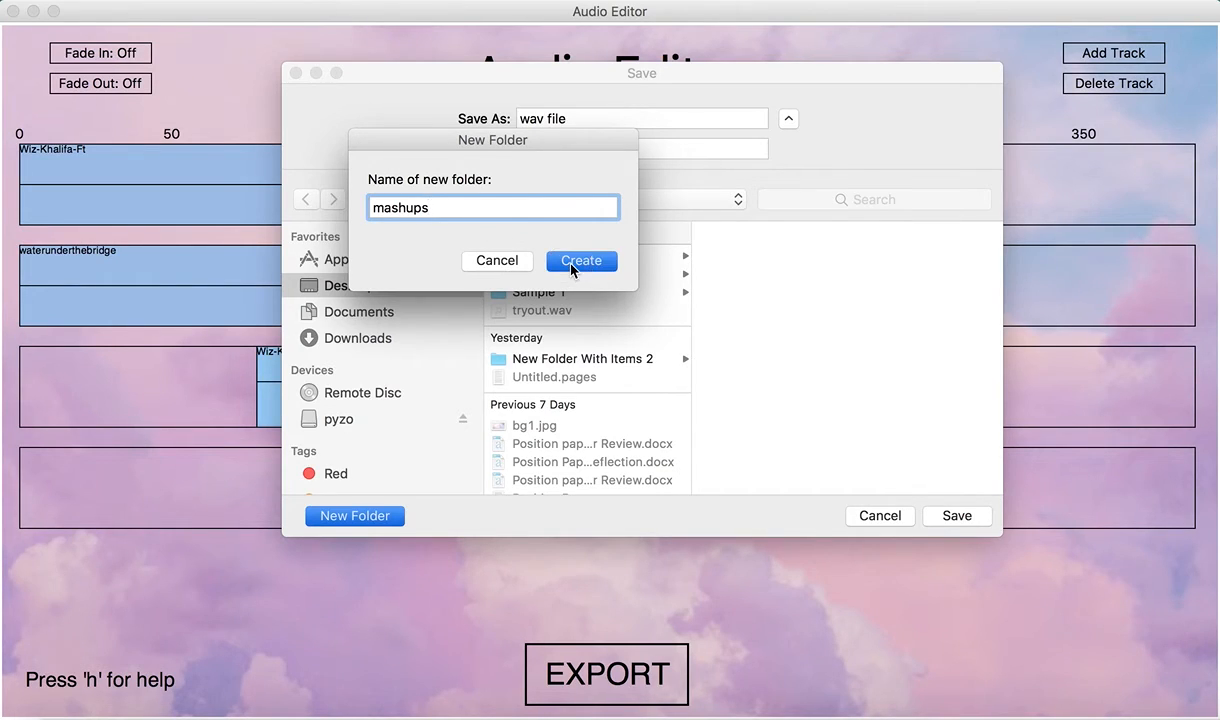
left_click(580, 260)
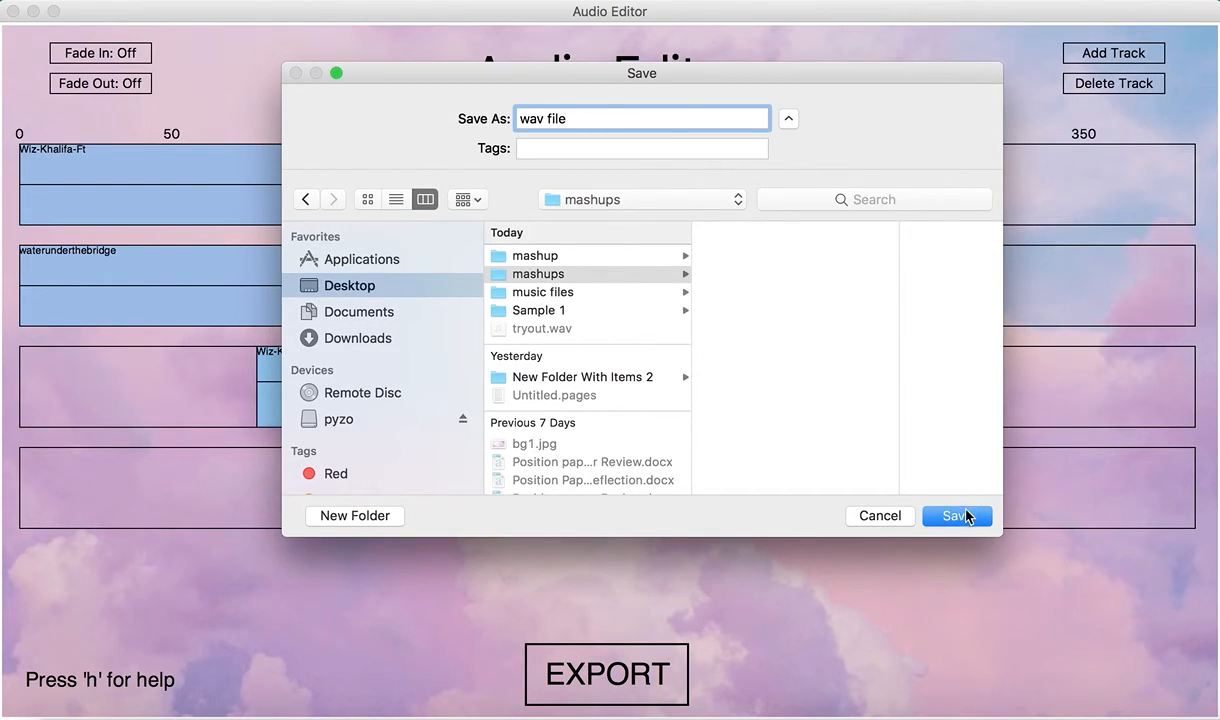
left_click(956, 516)
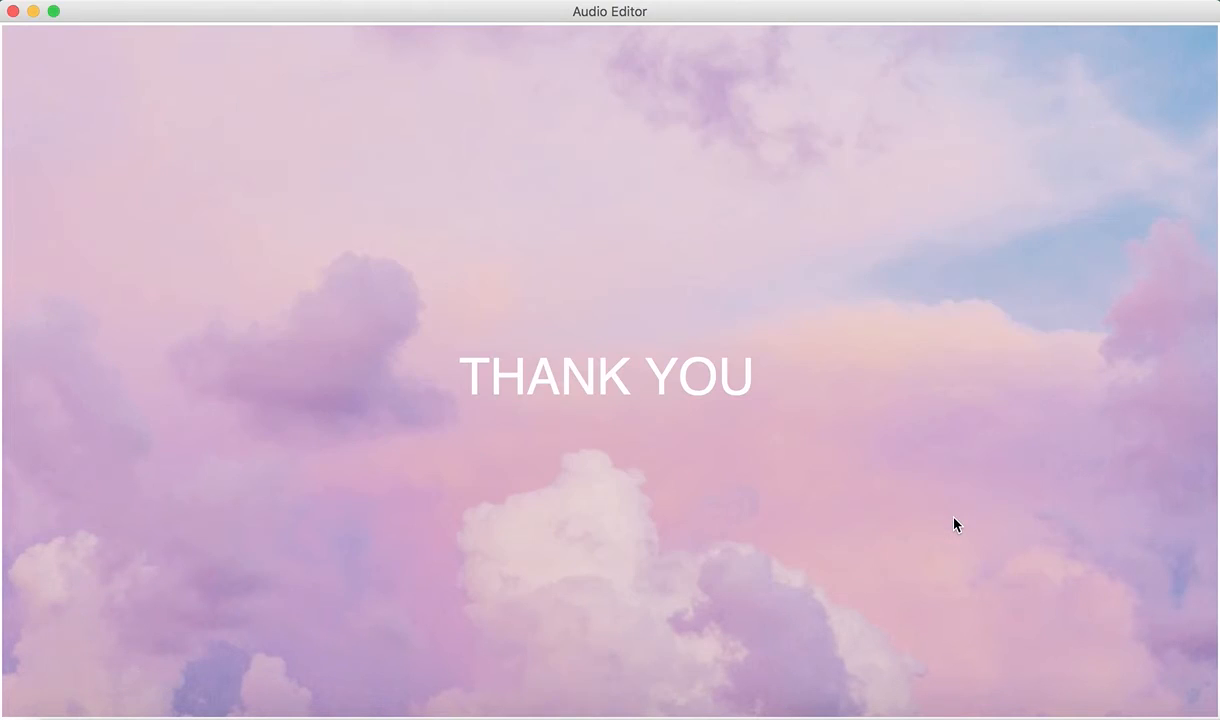
mouse_move(760, 424)
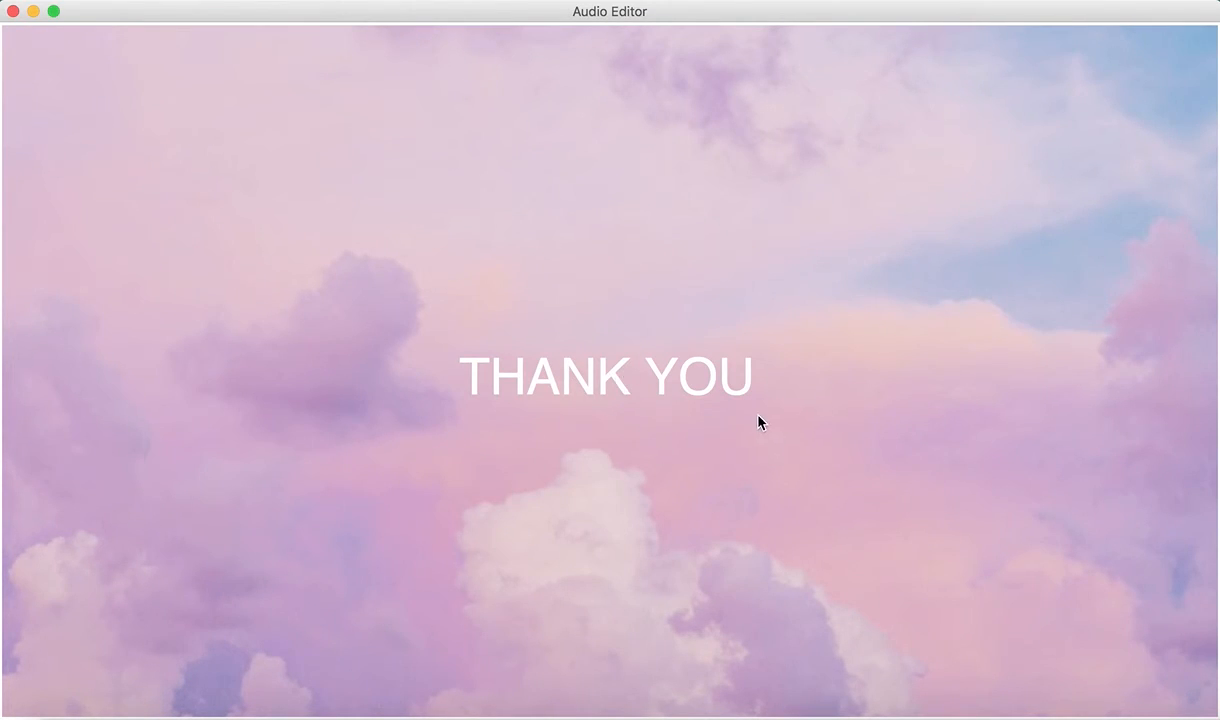
mouse_move(248, 652)
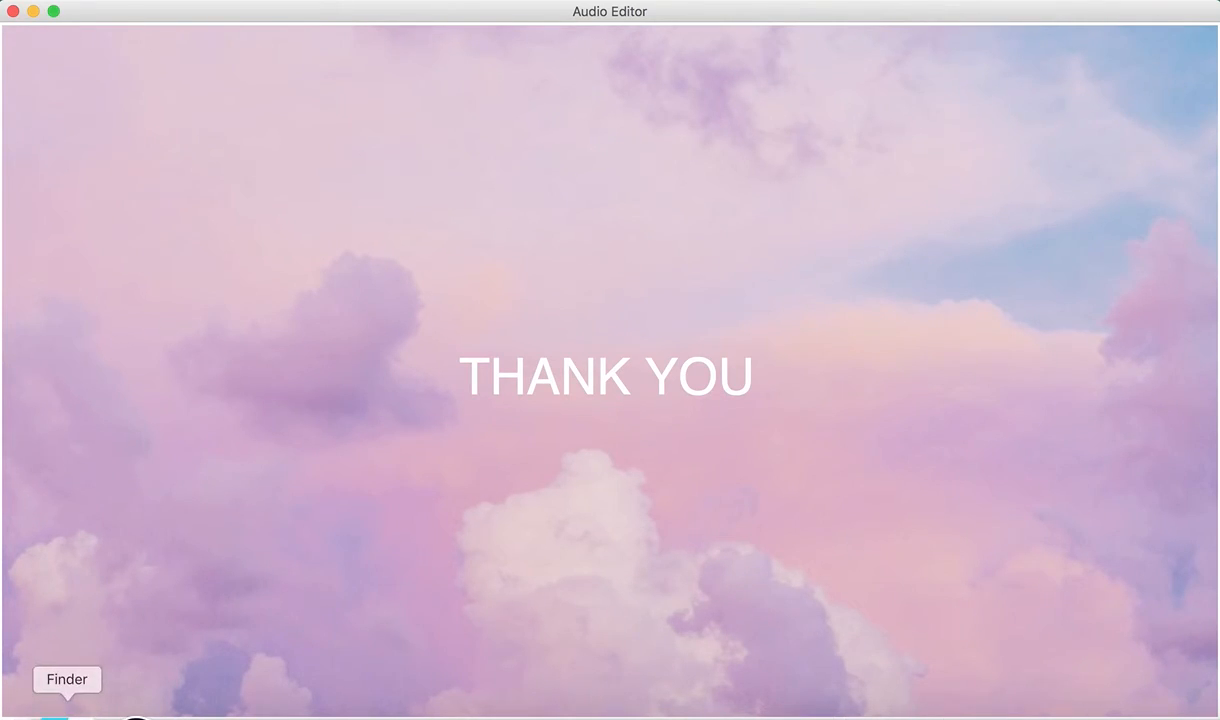
Play wav file.wav from the mashups folder via Quick Look in a new Finder window, then close it.
right_click(66, 714)
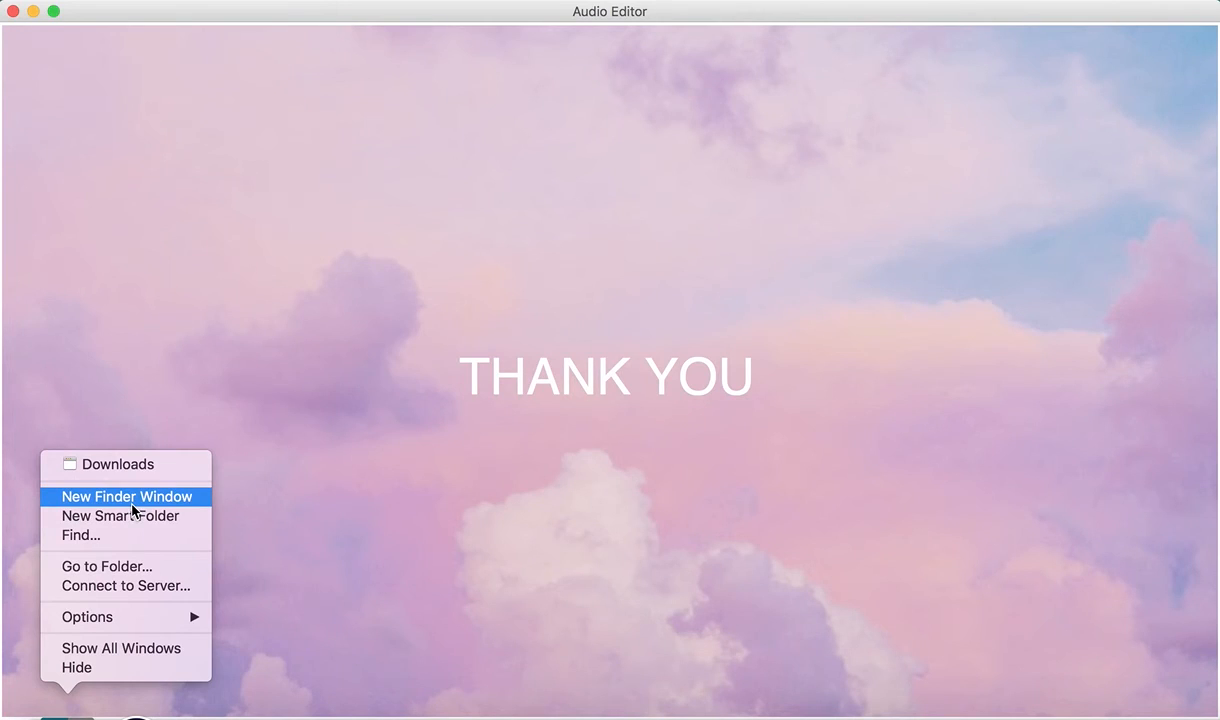
mouse_move(148, 508)
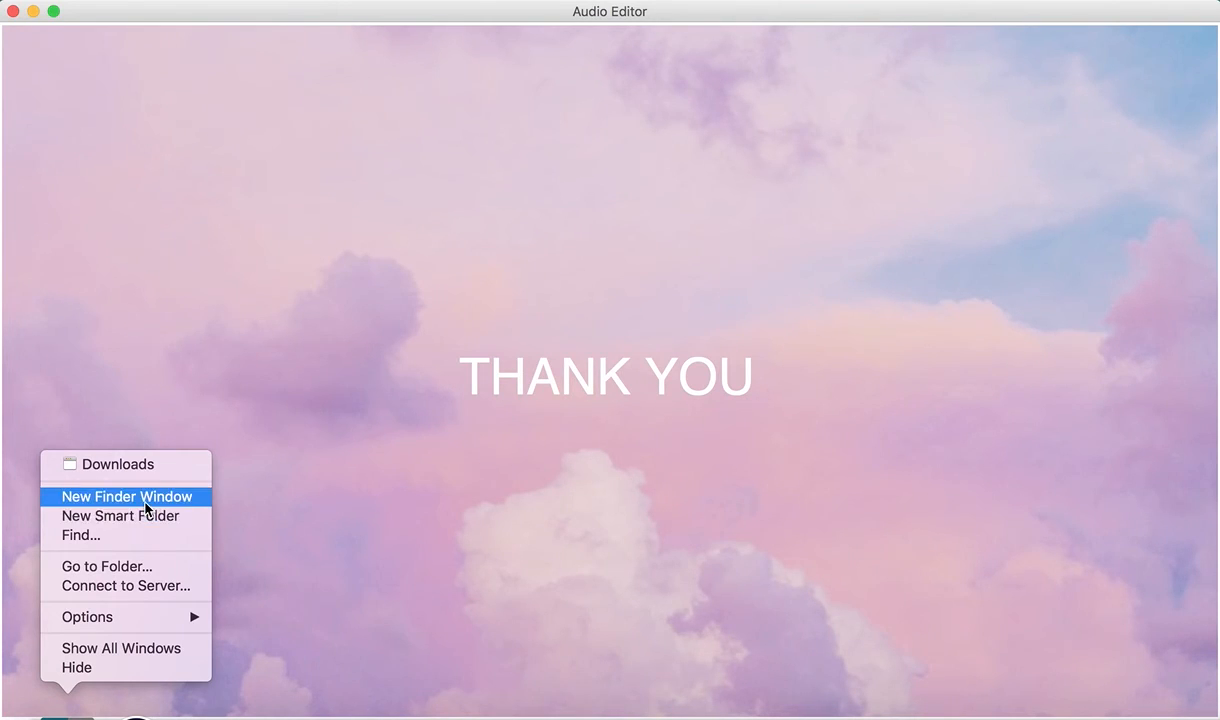
left_click(128, 496)
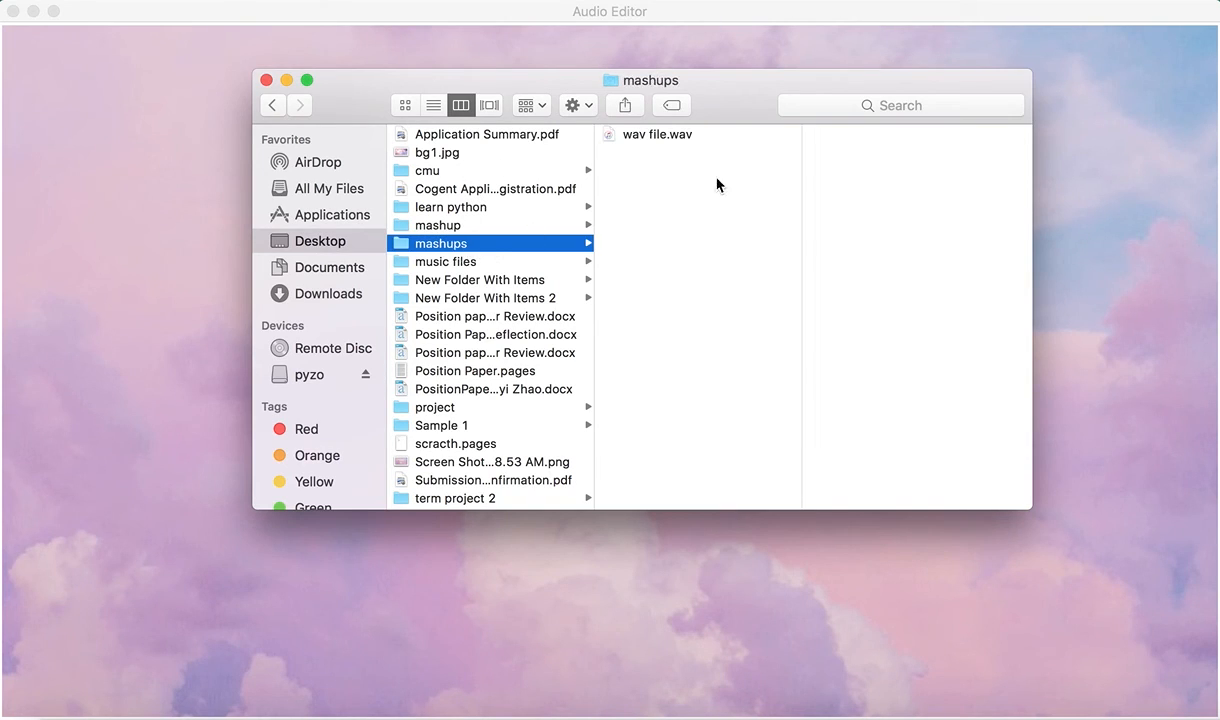
left_click(654, 134)
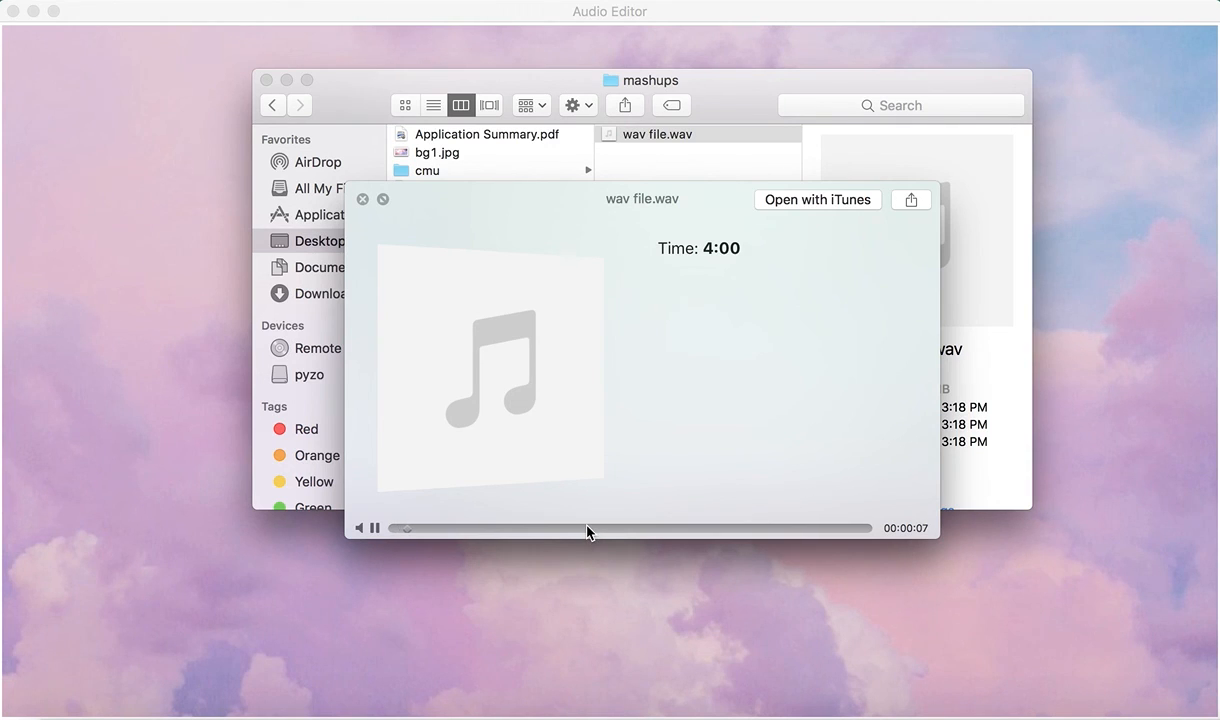
left_click(362, 200)
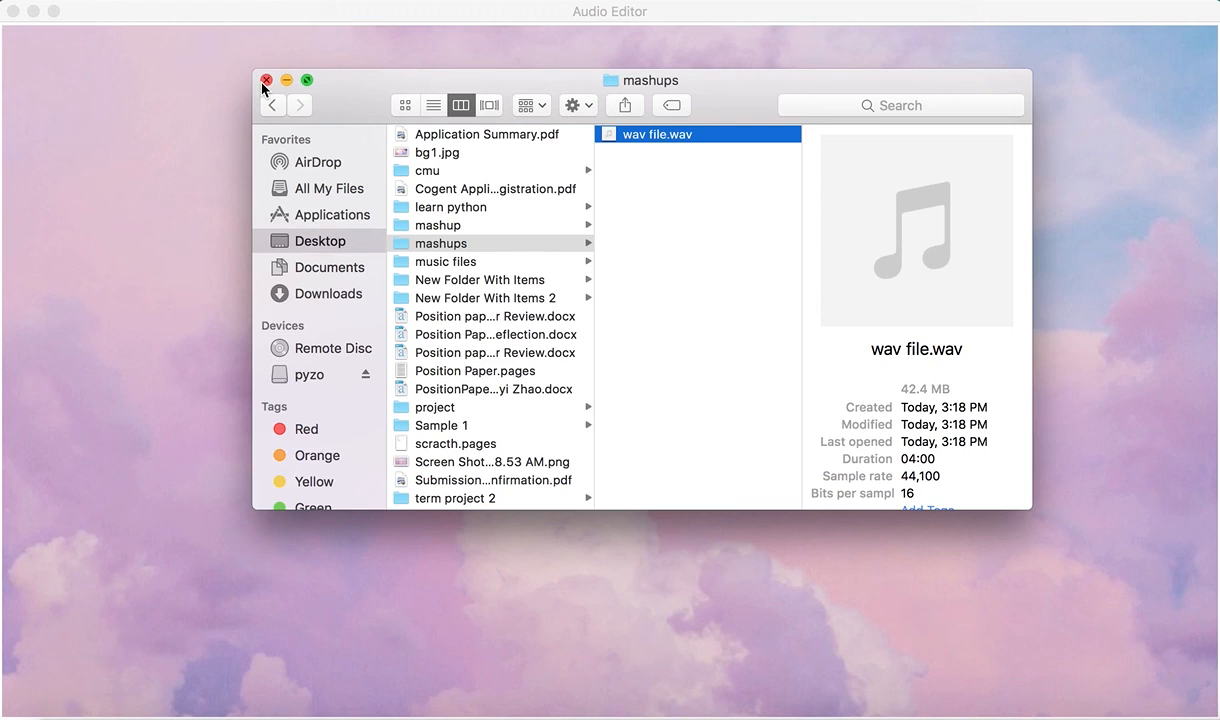
left_click(266, 80)
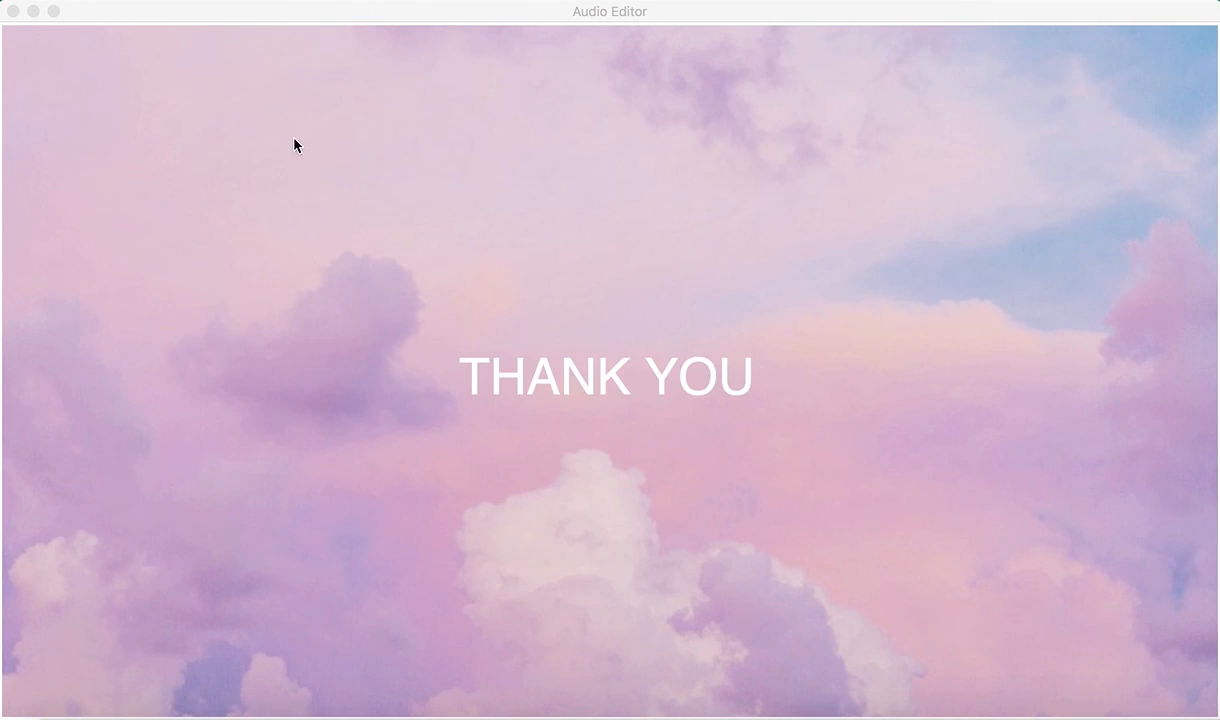